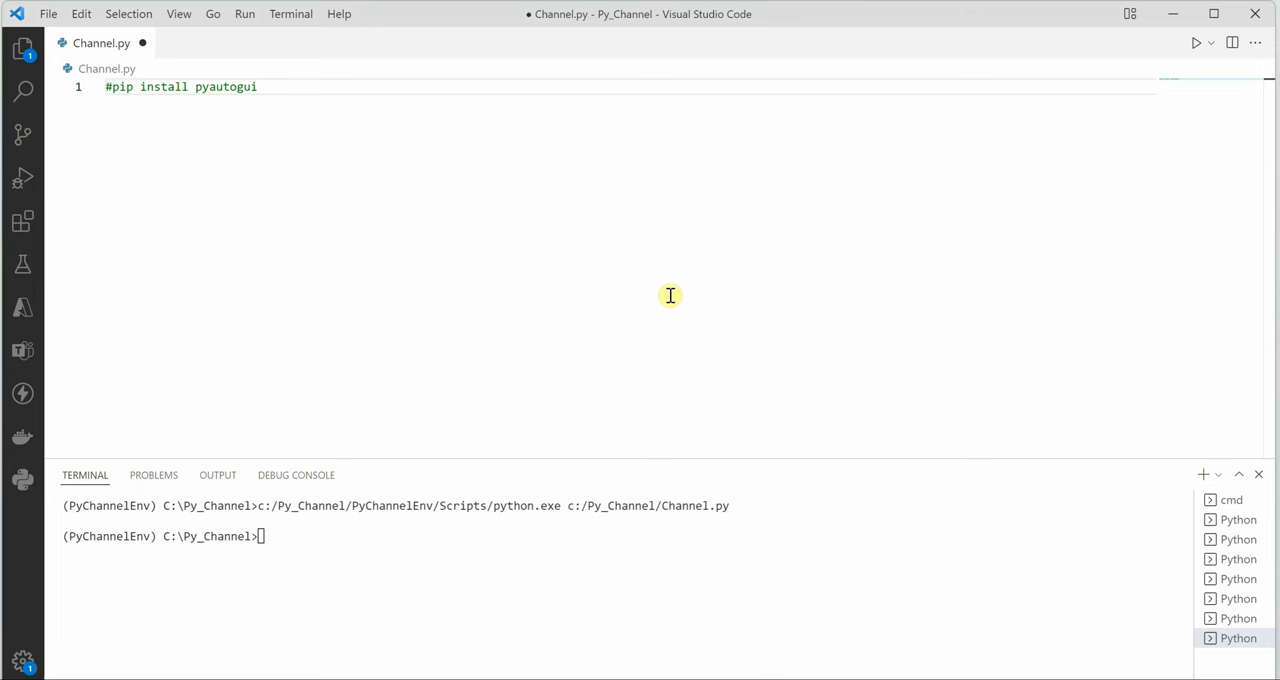
pyautogui.moveTo(396, 178)
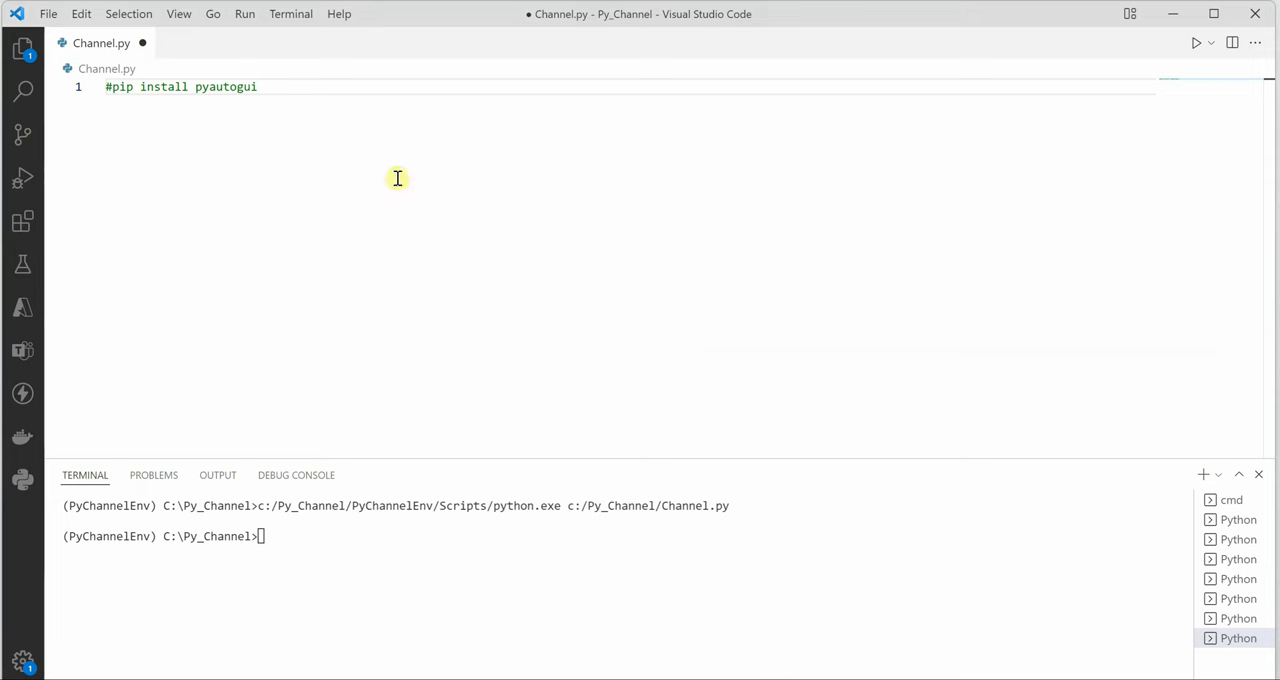
# Step: Place the cursor after the '#pip install pyautogui' comment and start a new line 2
pyautogui.doubleClick(224, 88)
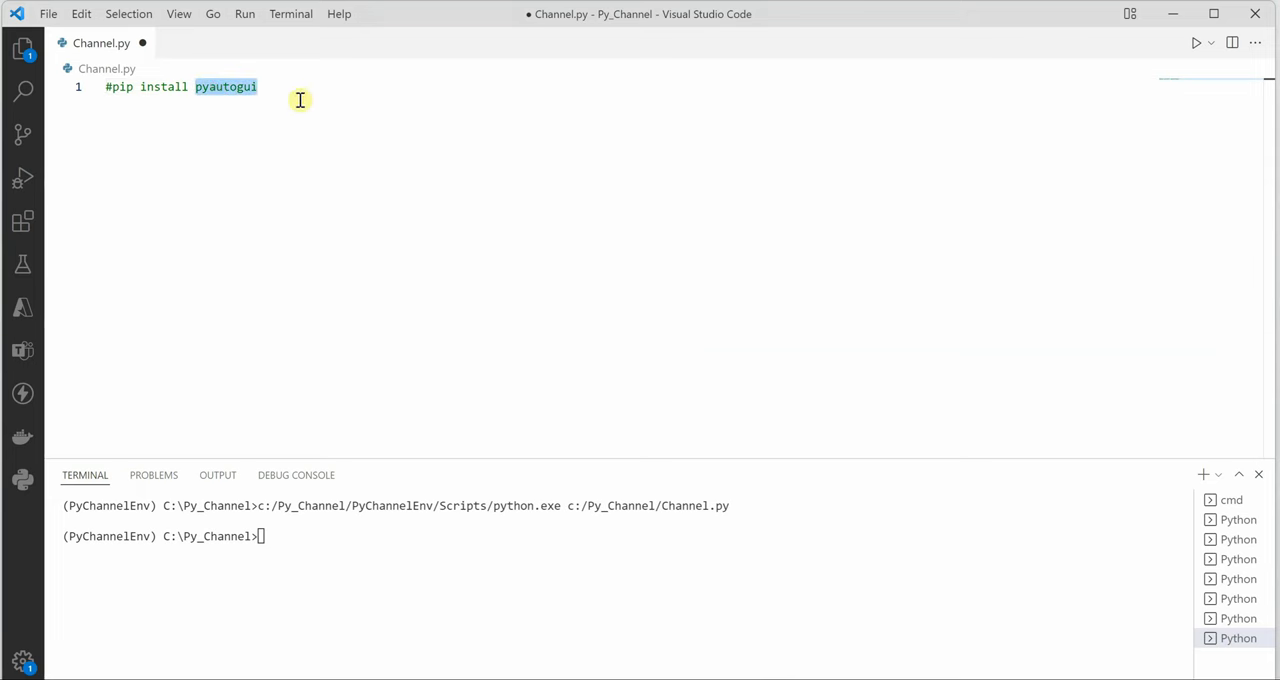
pyautogui.click(136, 88)
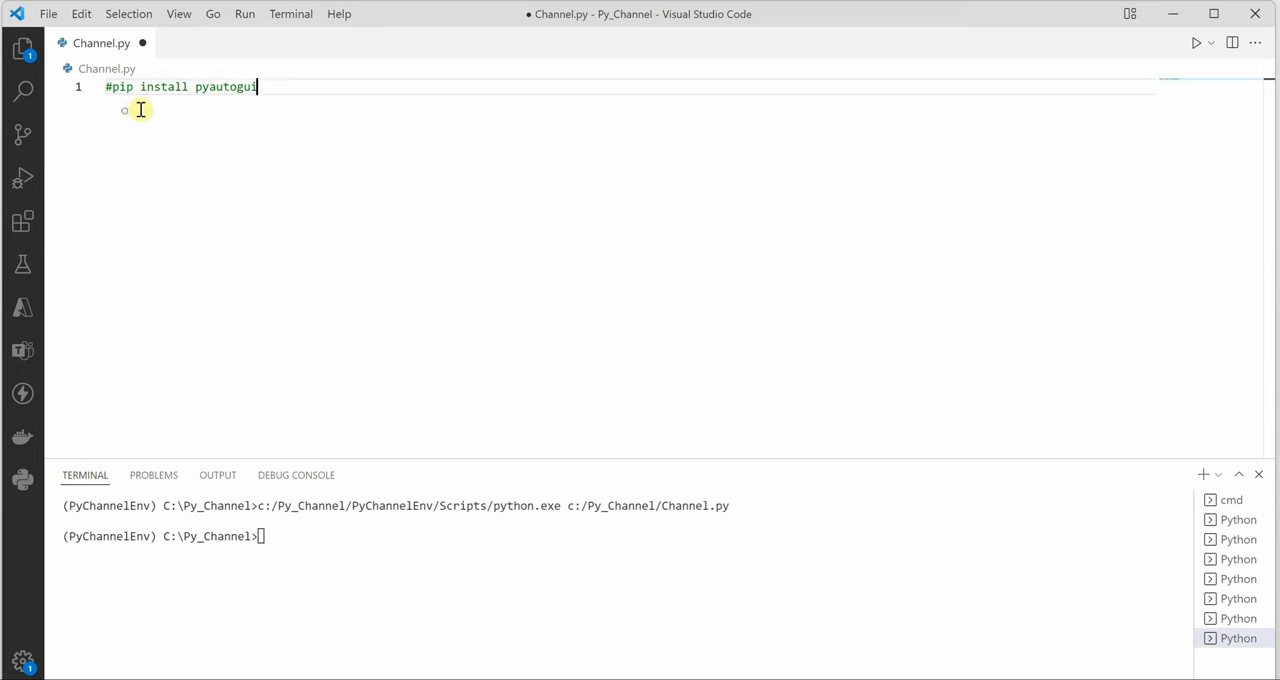
pyautogui.moveTo(232, 100)
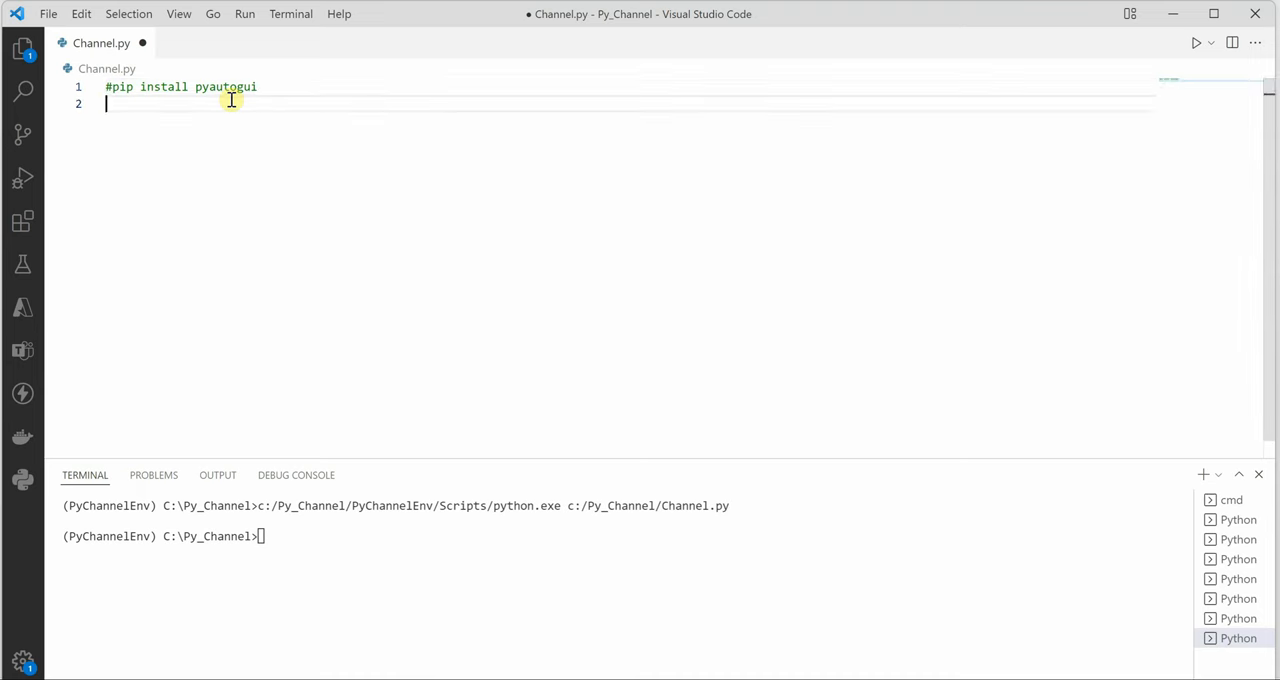
# Step: Add 'import pyautogui' and open an endless 'while True:' loop
pyautogui.write('import')
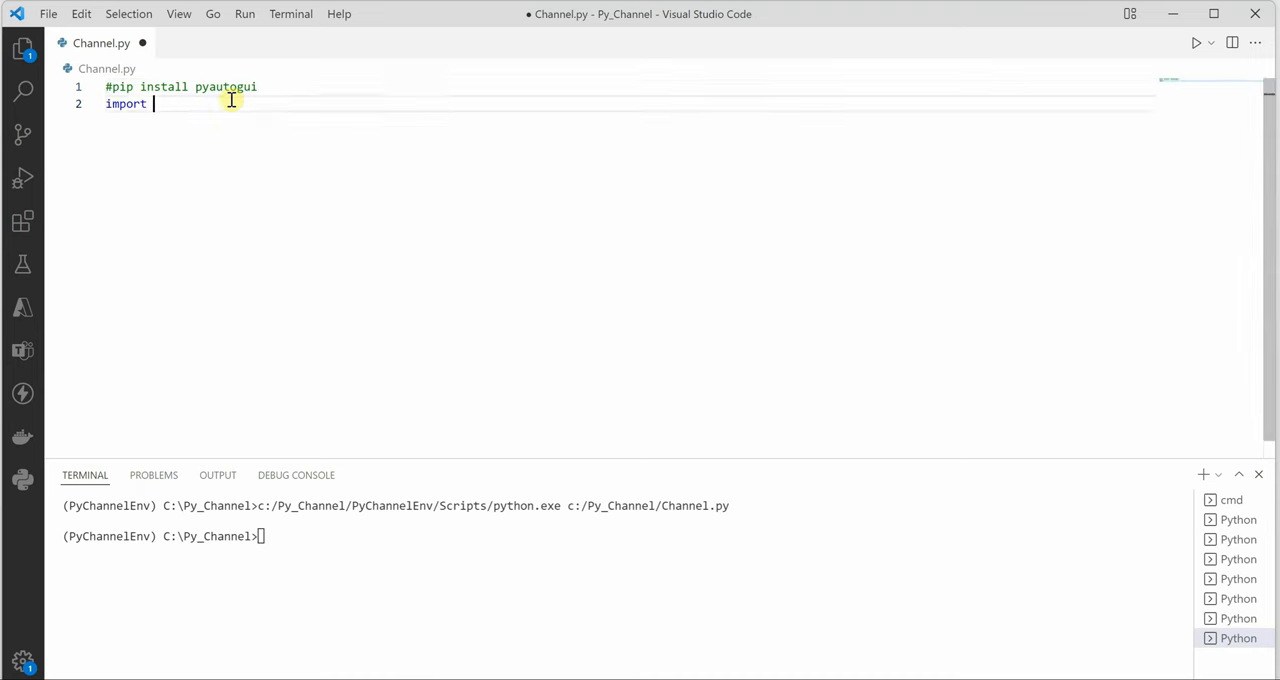
pyautogui.write('pyautogui')
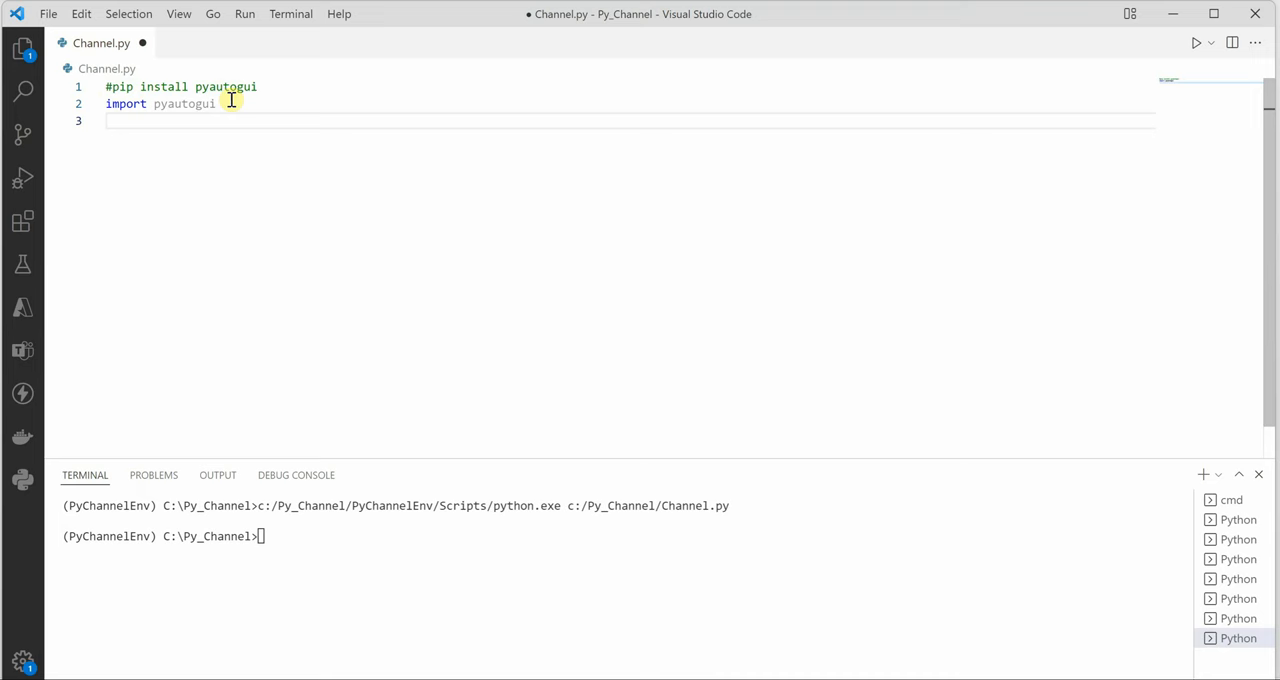
pyautogui.write('w')
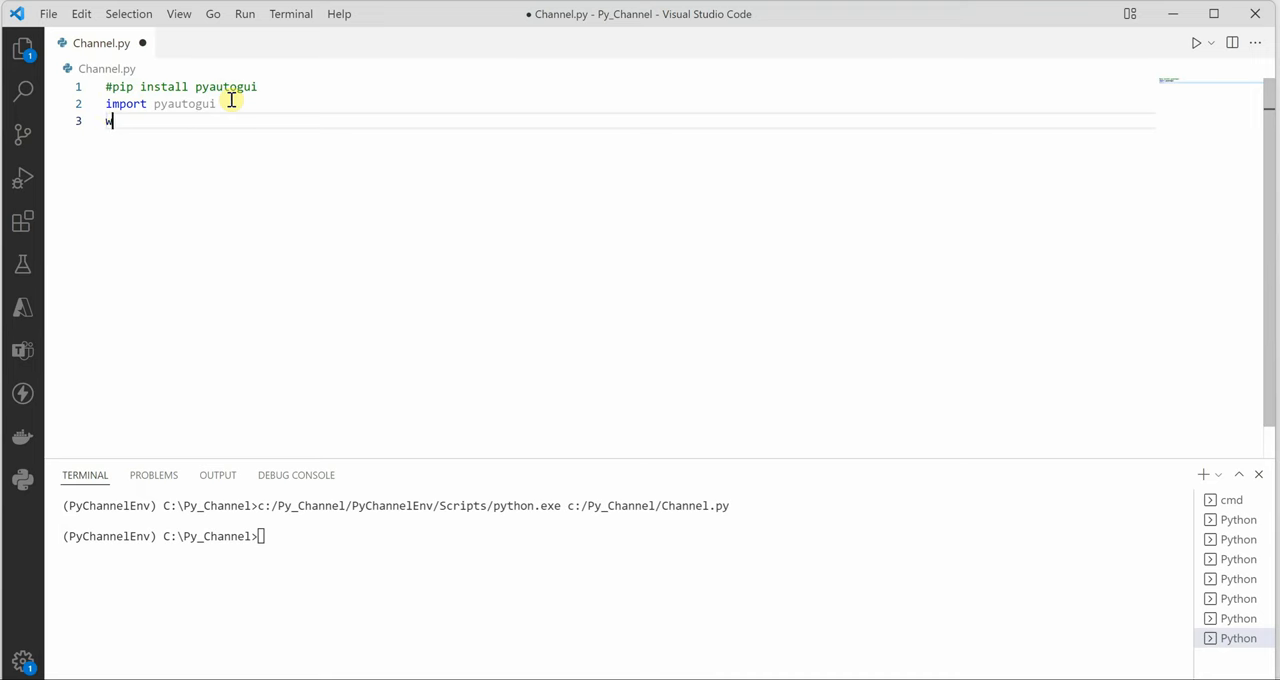
pyautogui.write('hile True')
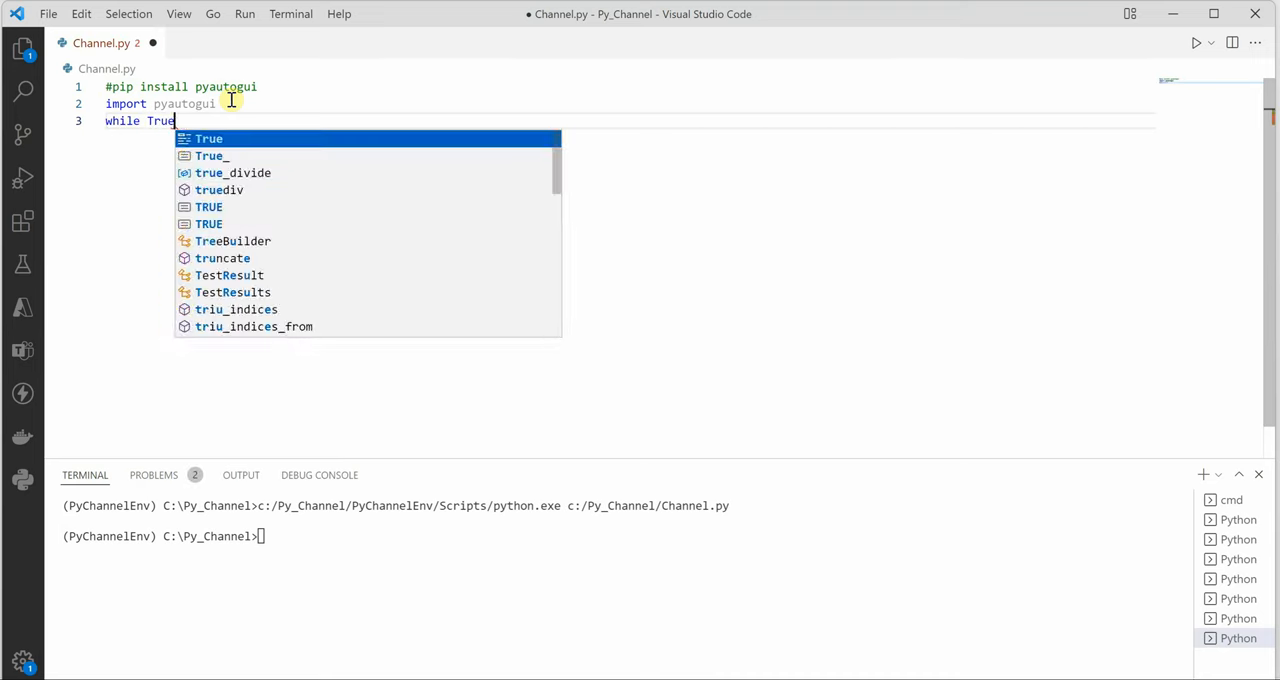
pyautogui.press('Enter')
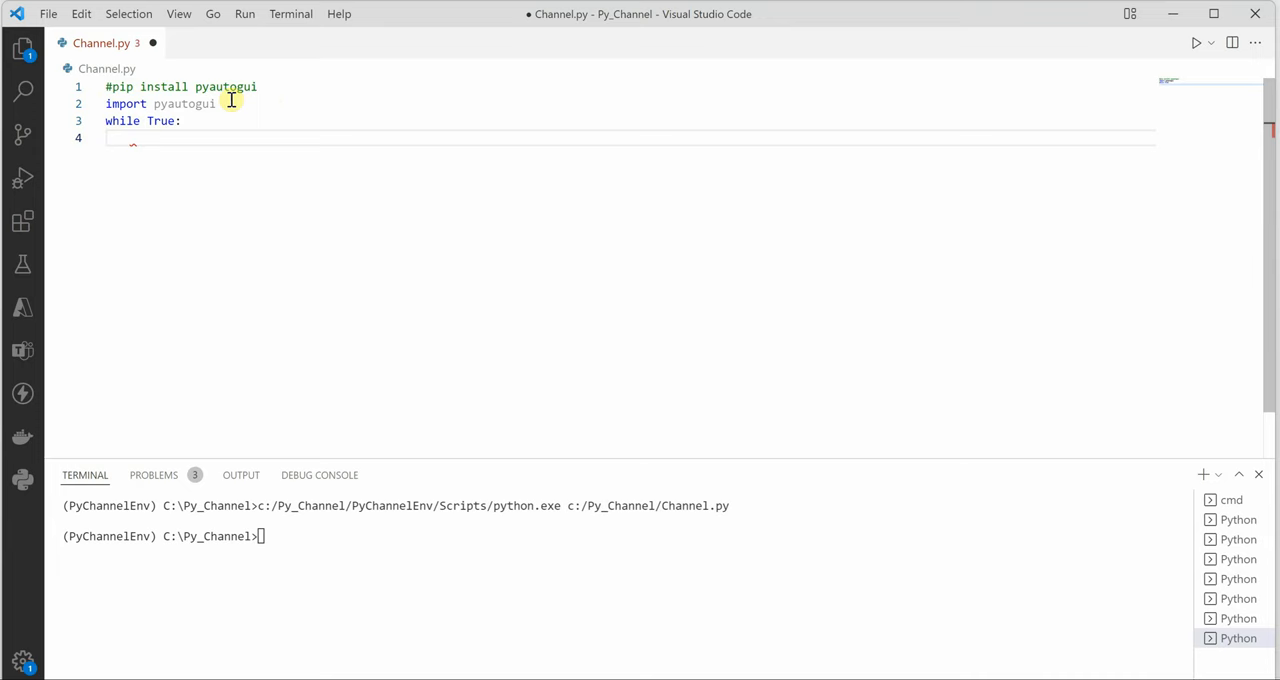
# Step: Inside the while loop, add 'for i in range(0,100):'
pyautogui.write('for')
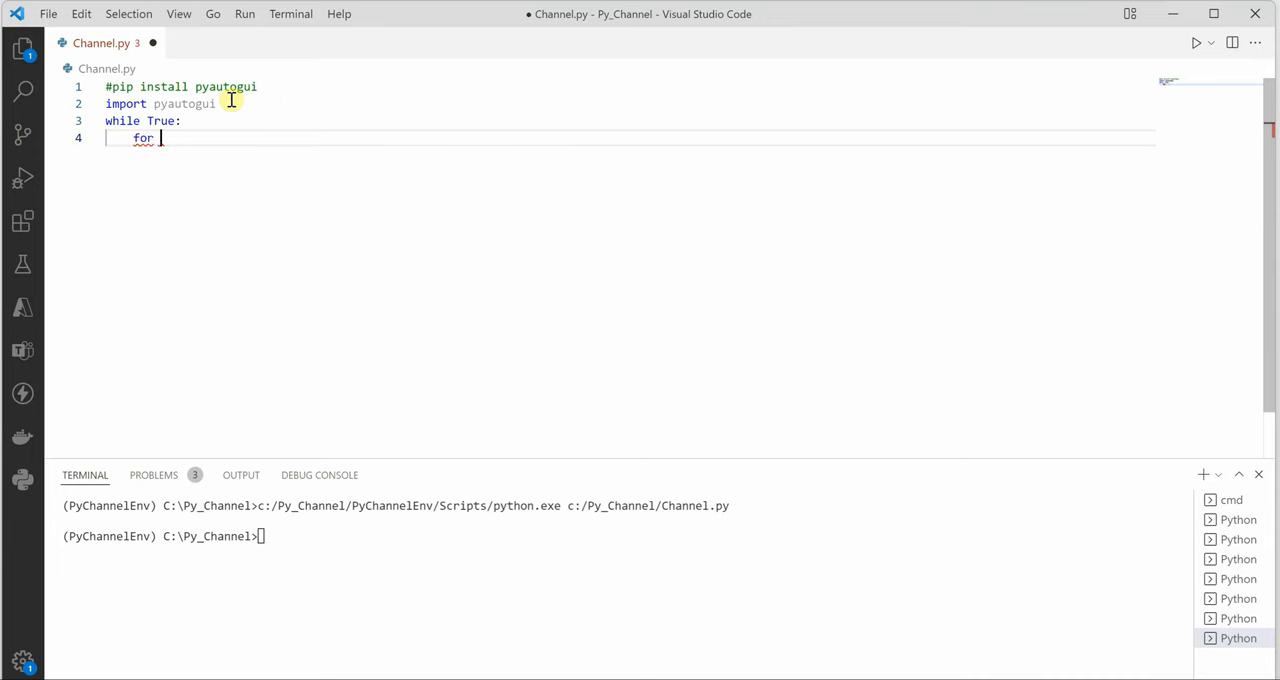
pyautogui.write('i in range(0,')
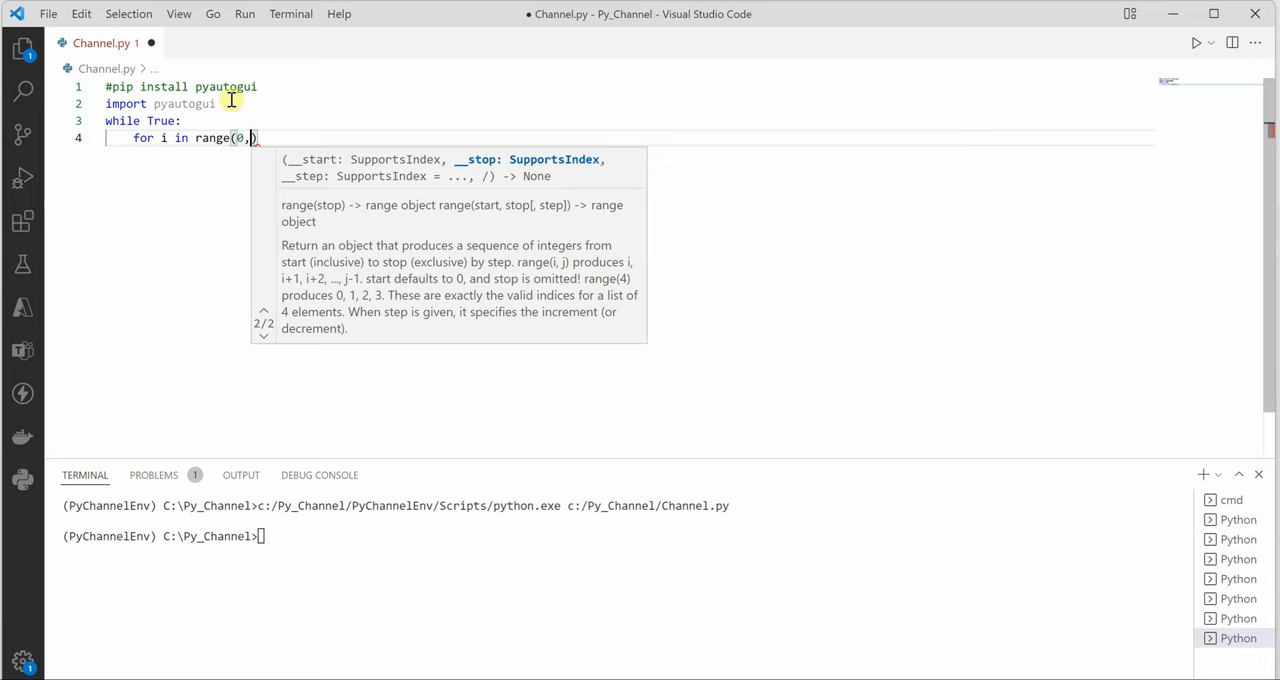
pyautogui.write('100):')
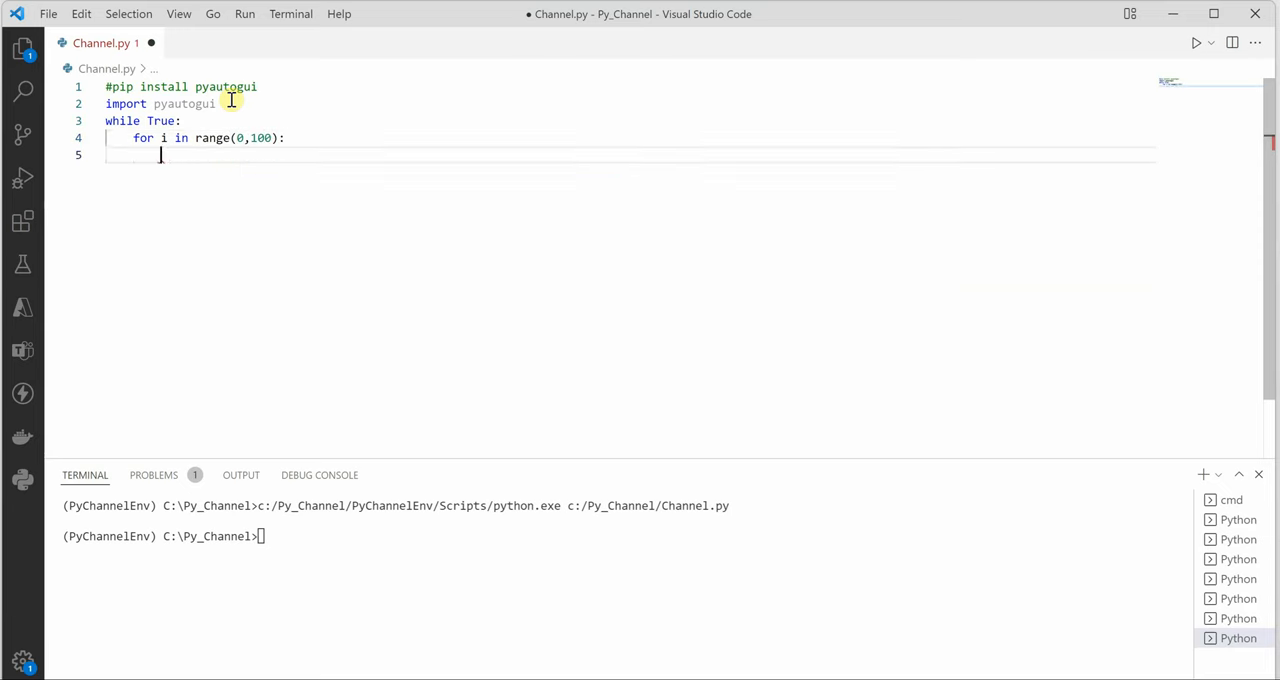
# Step: In the for loop, call pyautogui.moveTo(1000,i*10) via the IntelliSense moveTo suggestion
pyautogui.write('pyautogui.M')
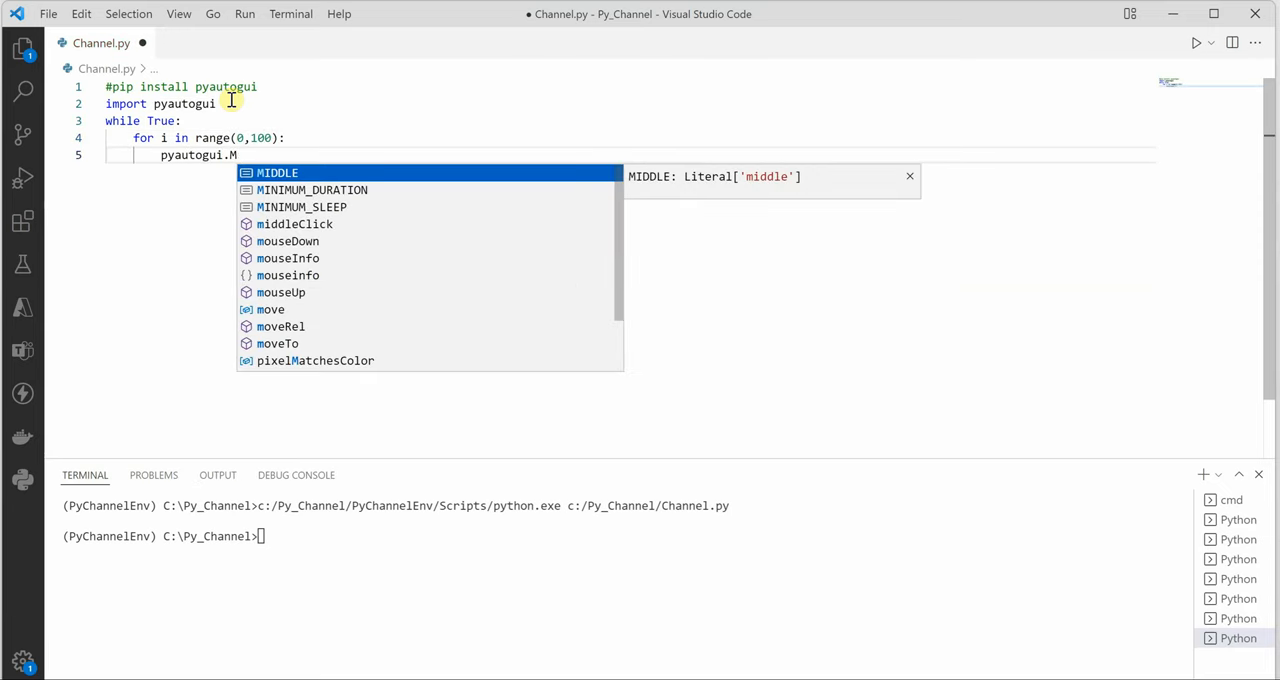
pyautogui.write('oveTo(1000)')
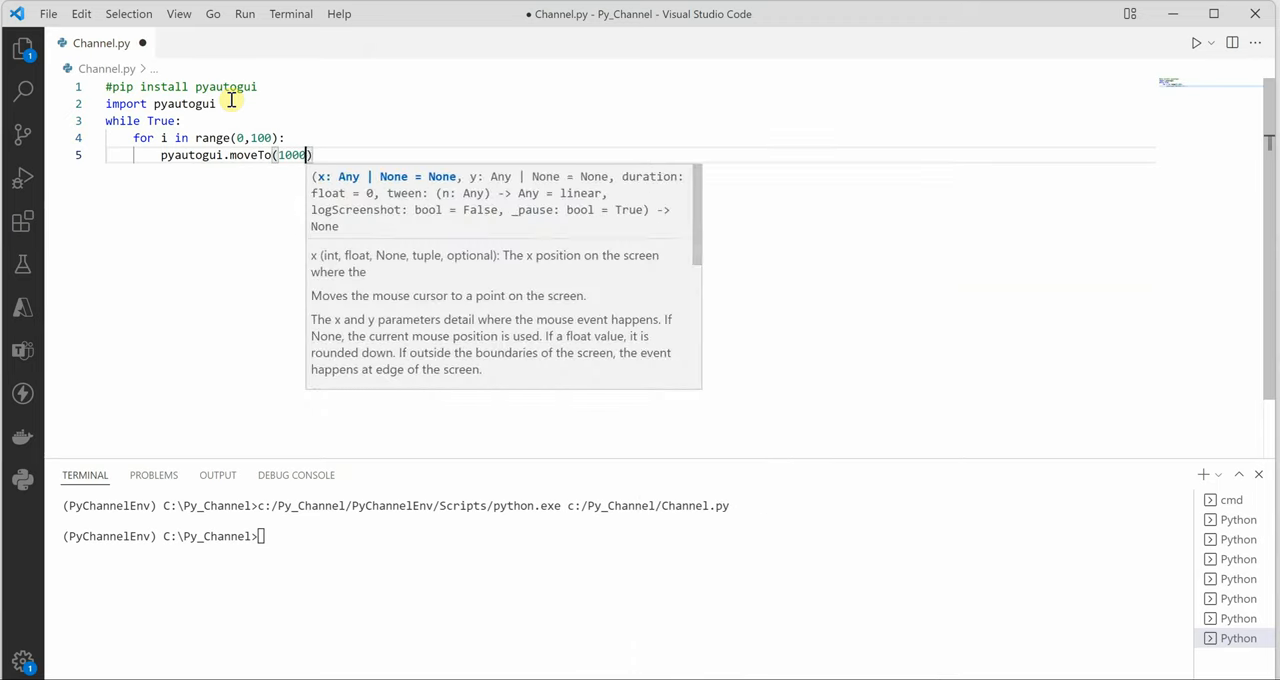
pyautogui.write(',i')
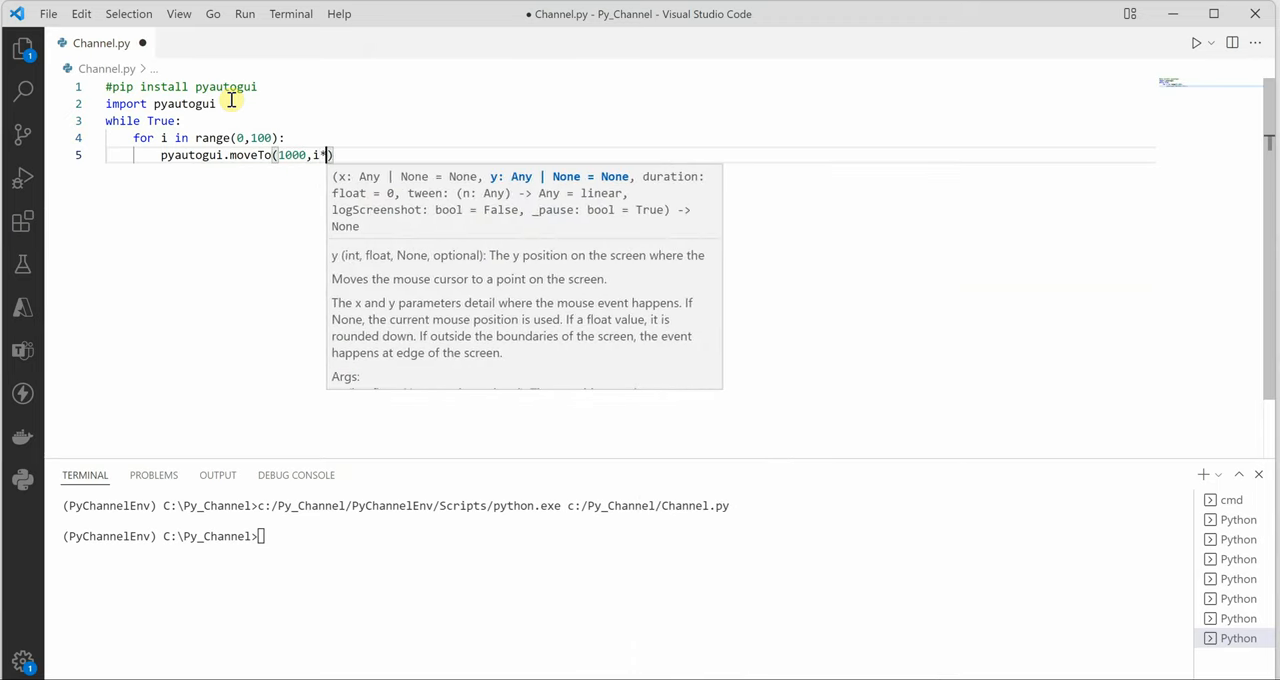
pyautogui.write('*10')
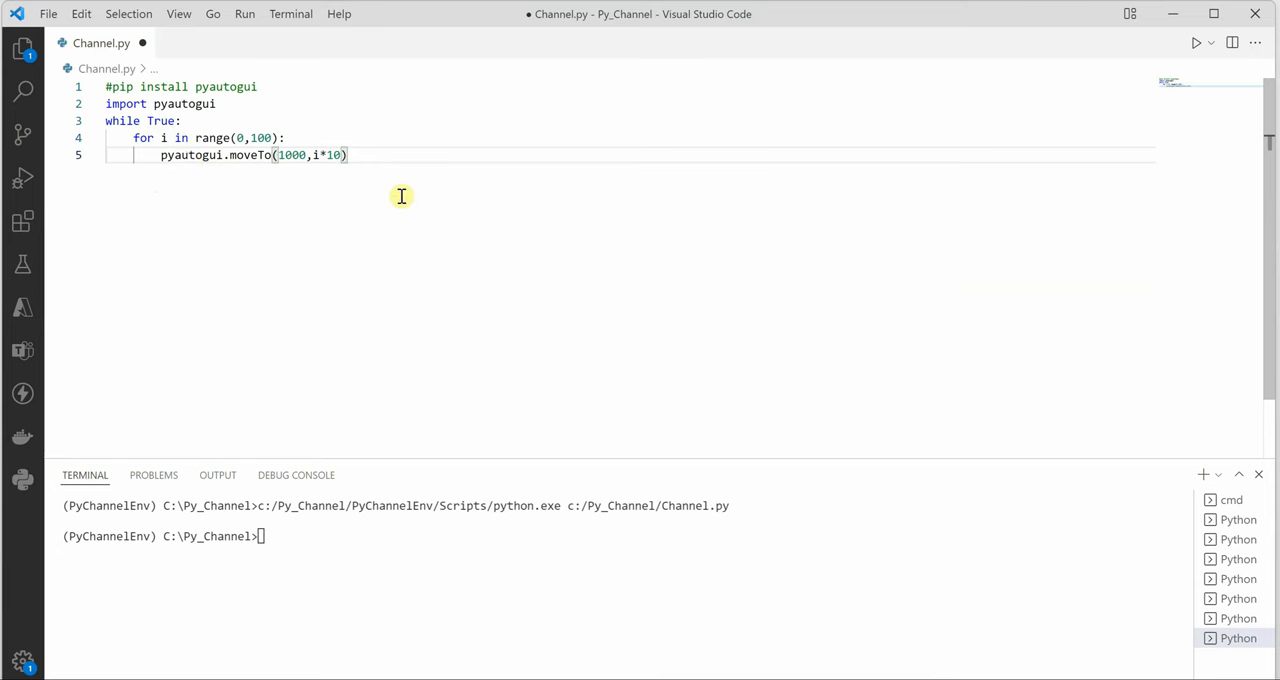
pyautogui.moveTo(398, 182)
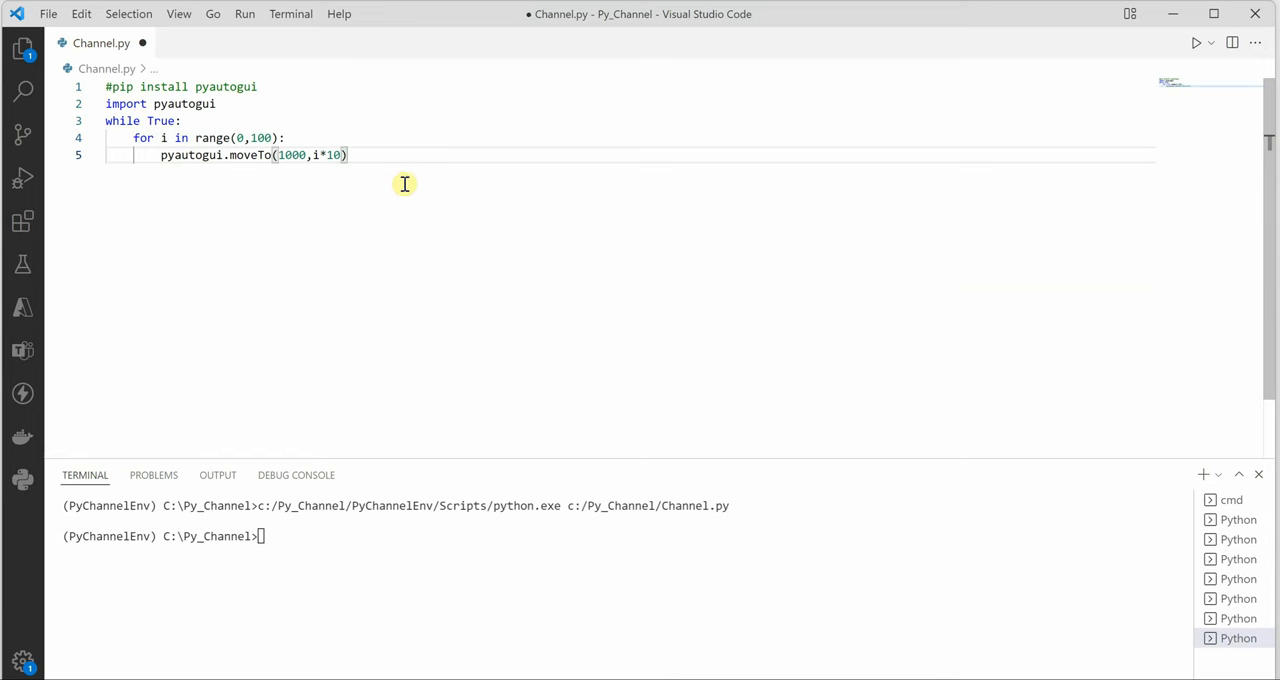
pyautogui.moveTo(332, 138)
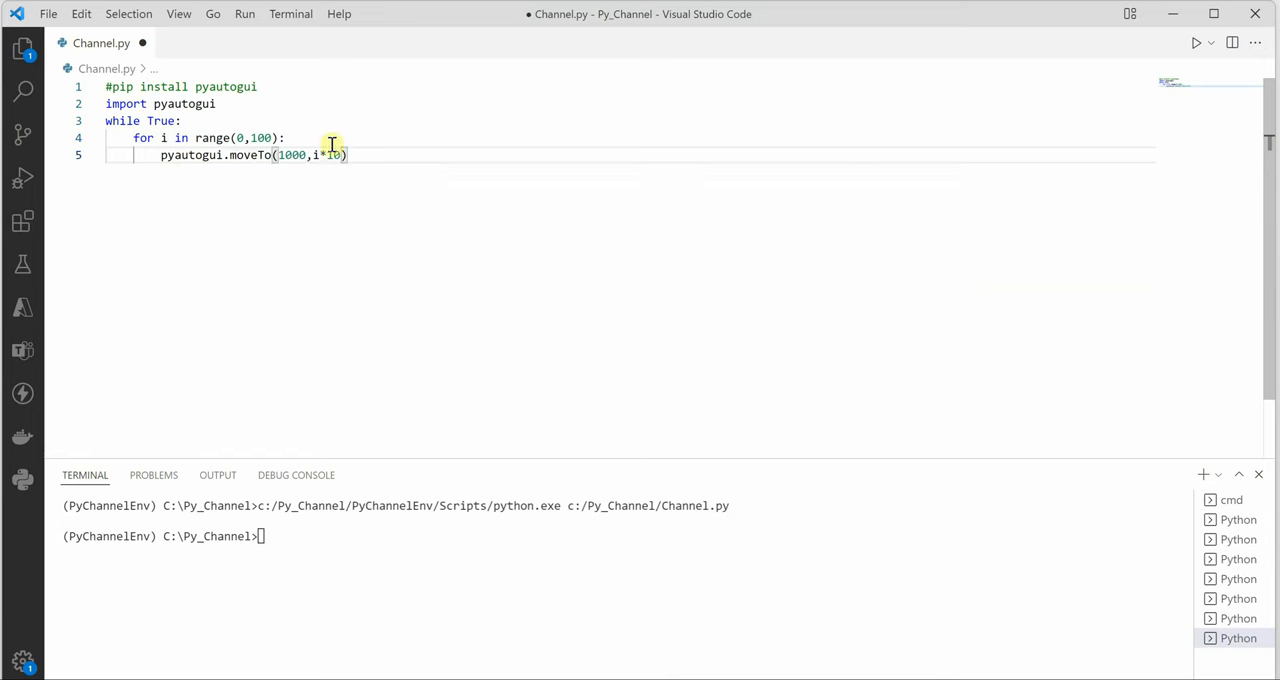
pyautogui.moveTo(252, 156)
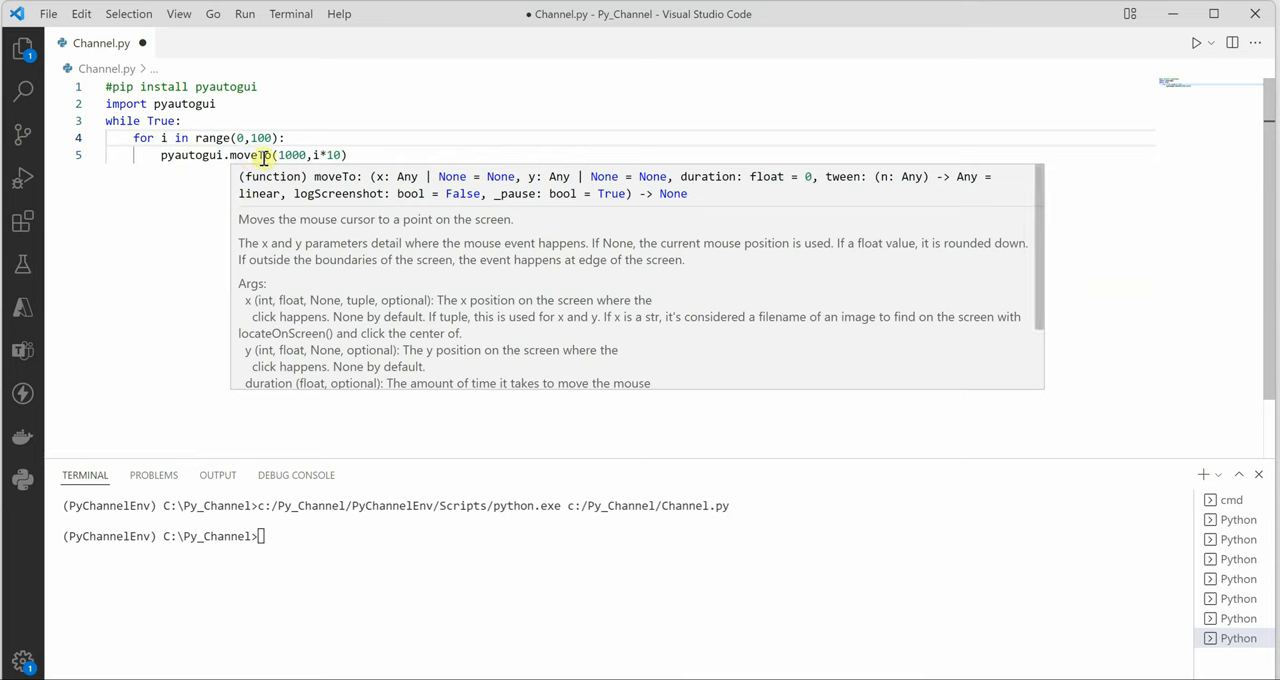
# Step: Set the range start value to 0 and return the cursor to the end of the moveTo line
pyautogui.doubleClick(290, 156)
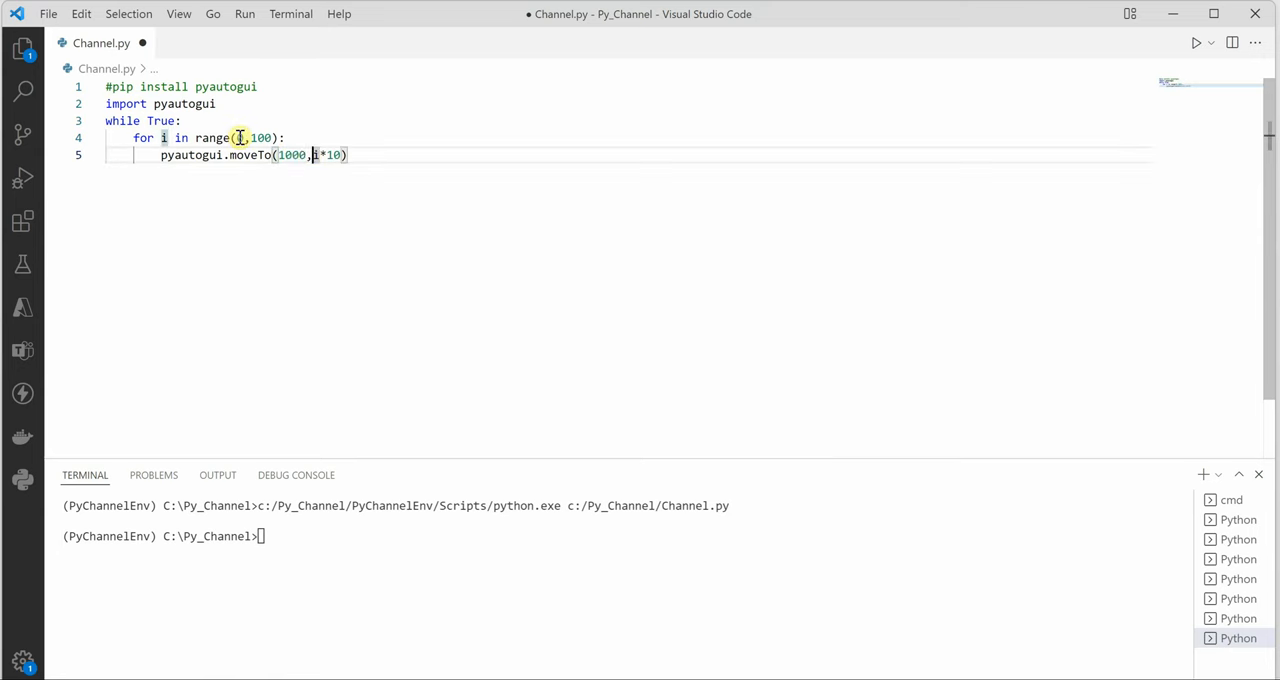
pyautogui.write('0')
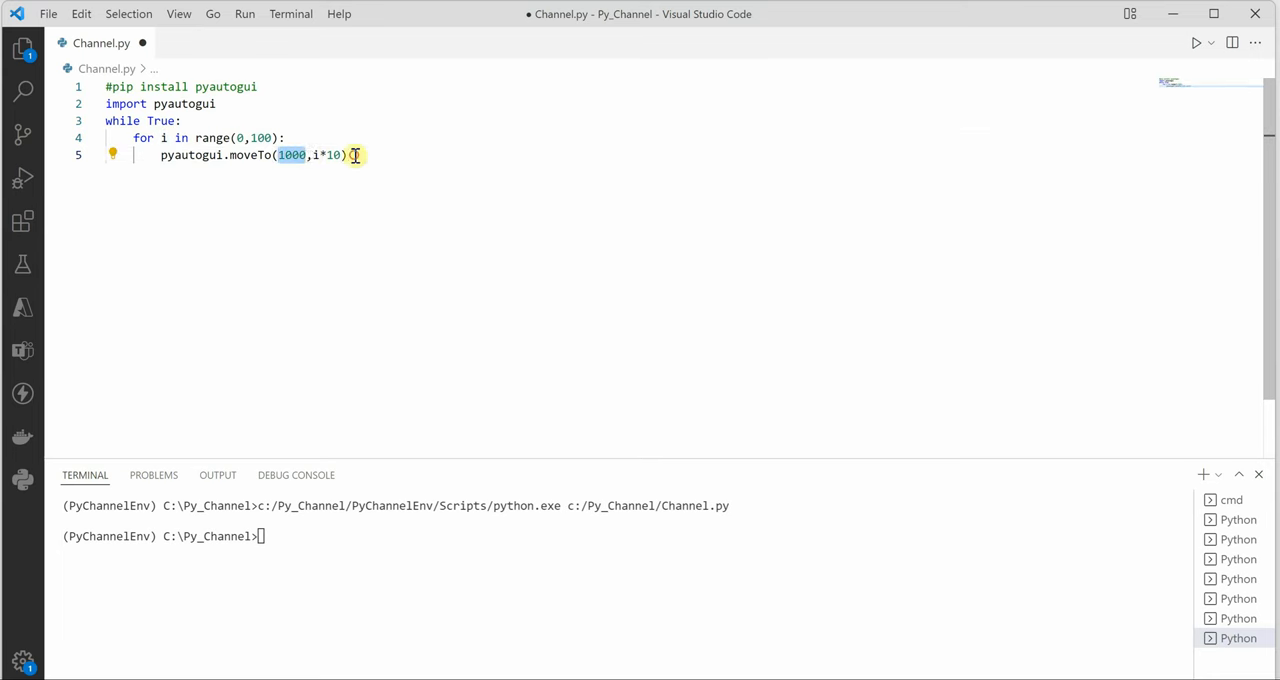
pyautogui.click(348, 156)
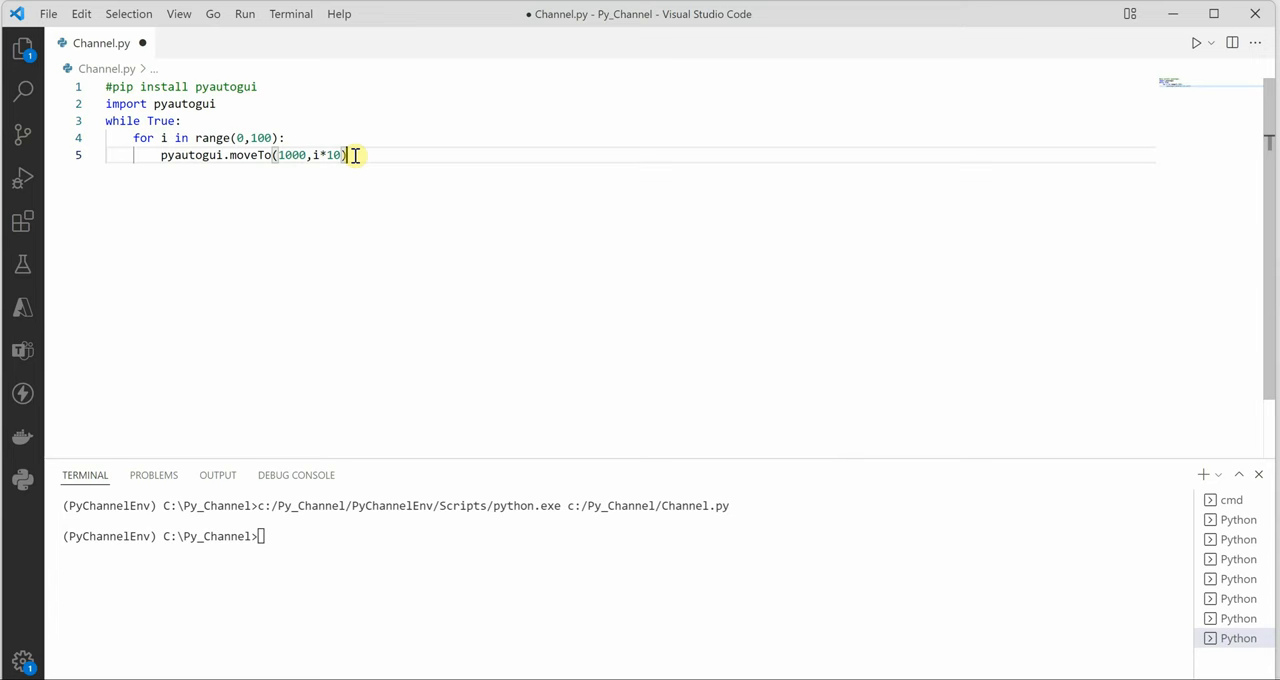
pyautogui.moveTo(368, 172)
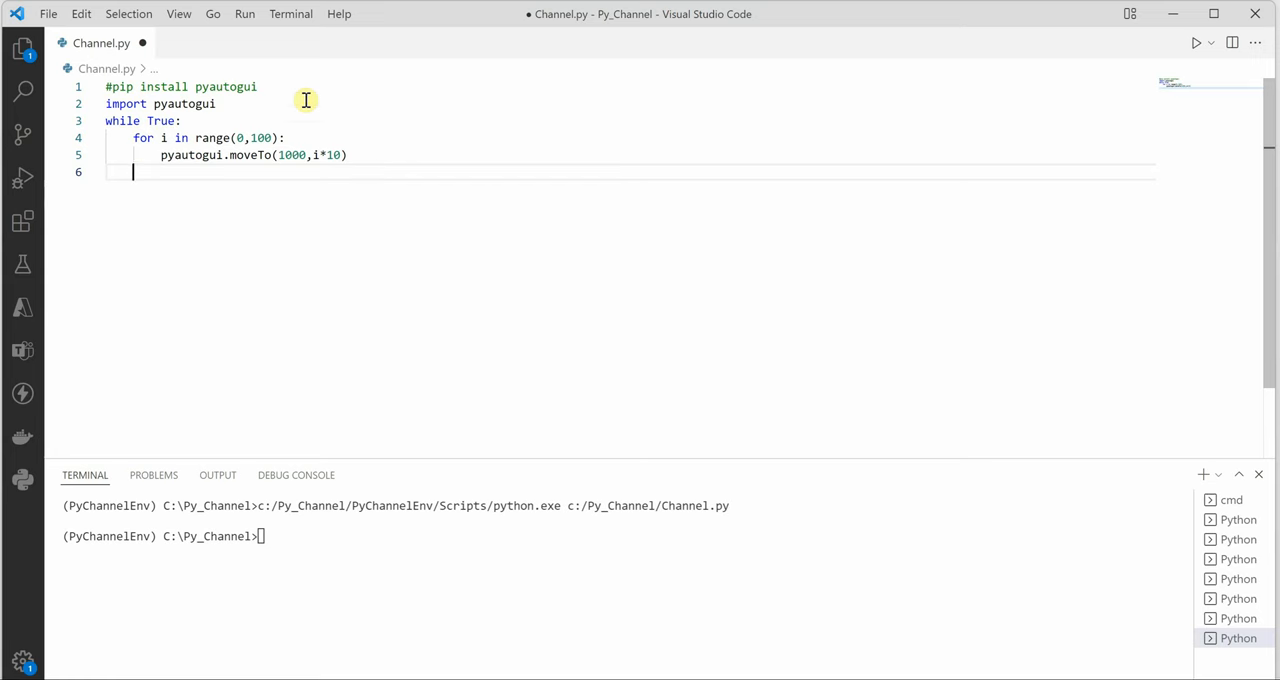
# Step: Import time and add a time.sleep(5) pause after the inner for loop
pyautogui.write('import')
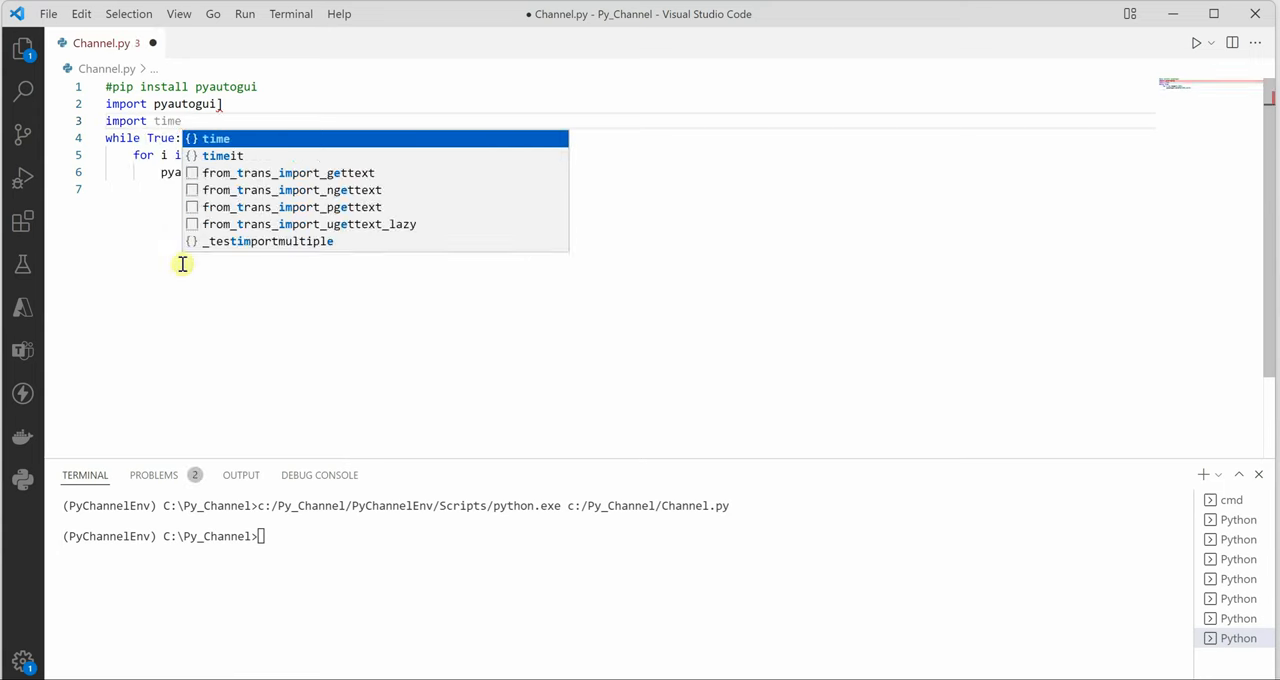
pyautogui.write('time.')
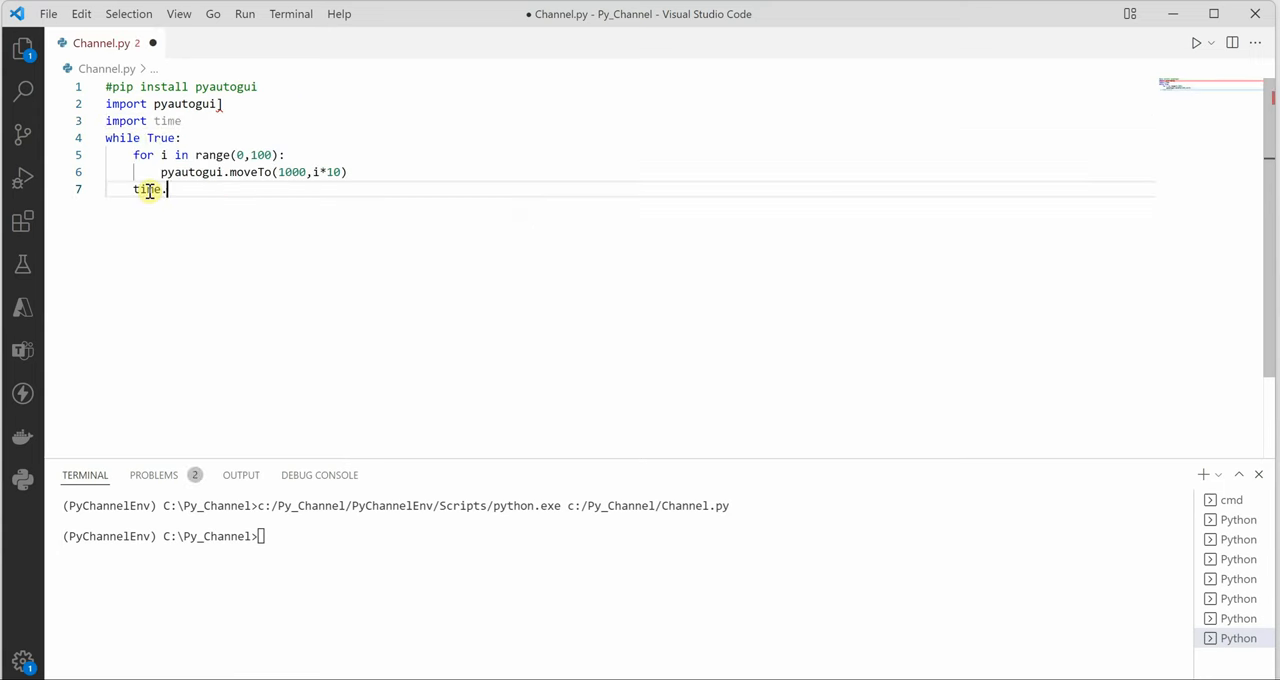
pyautogui.write('sleep(5')
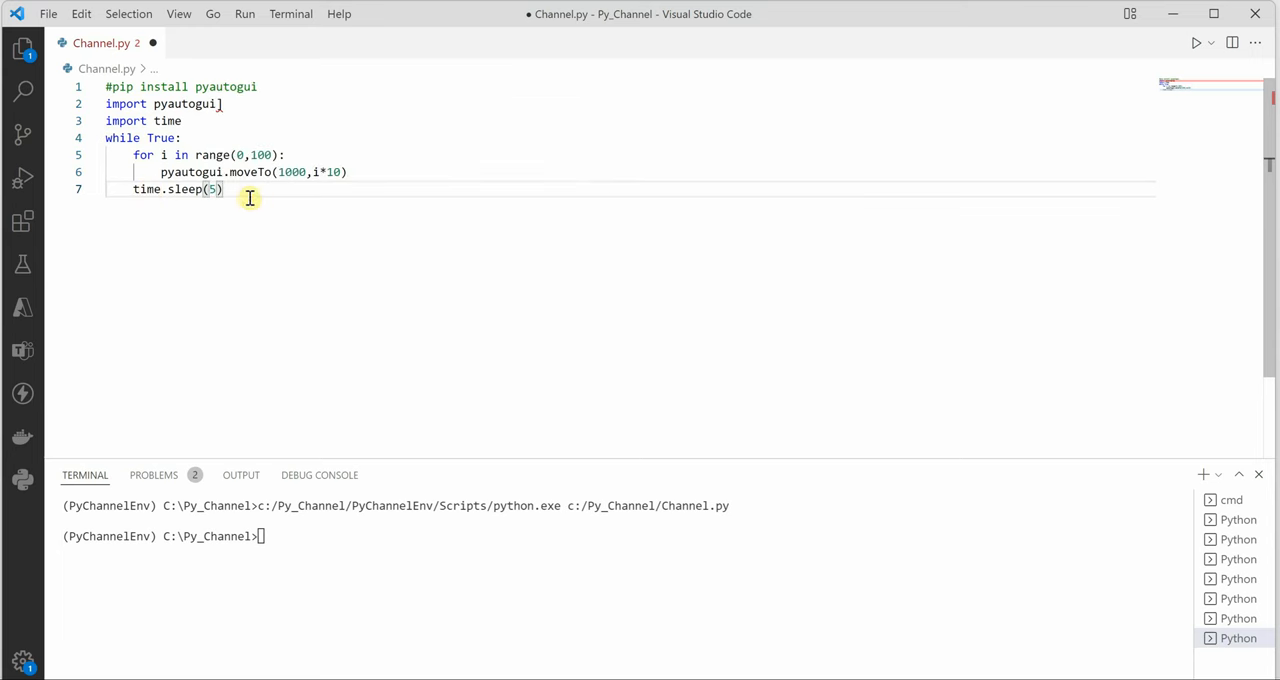
pyautogui.moveTo(1176, 110)
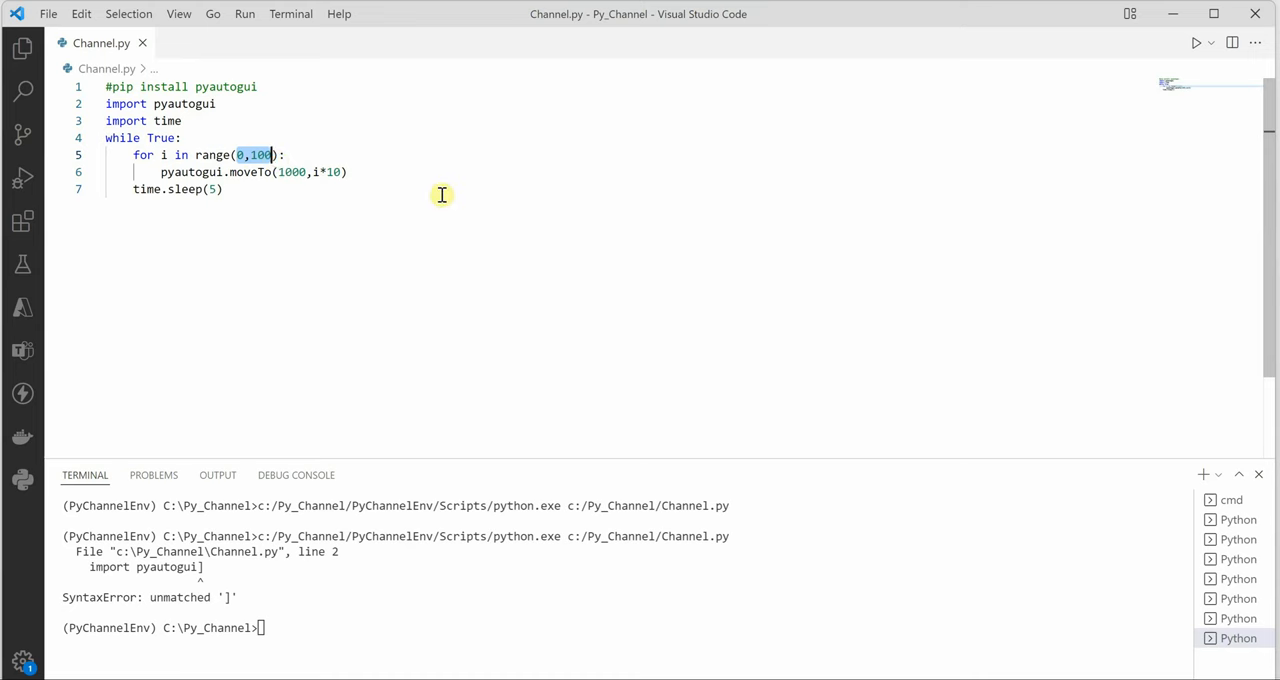
pyautogui.moveTo(510, 192)
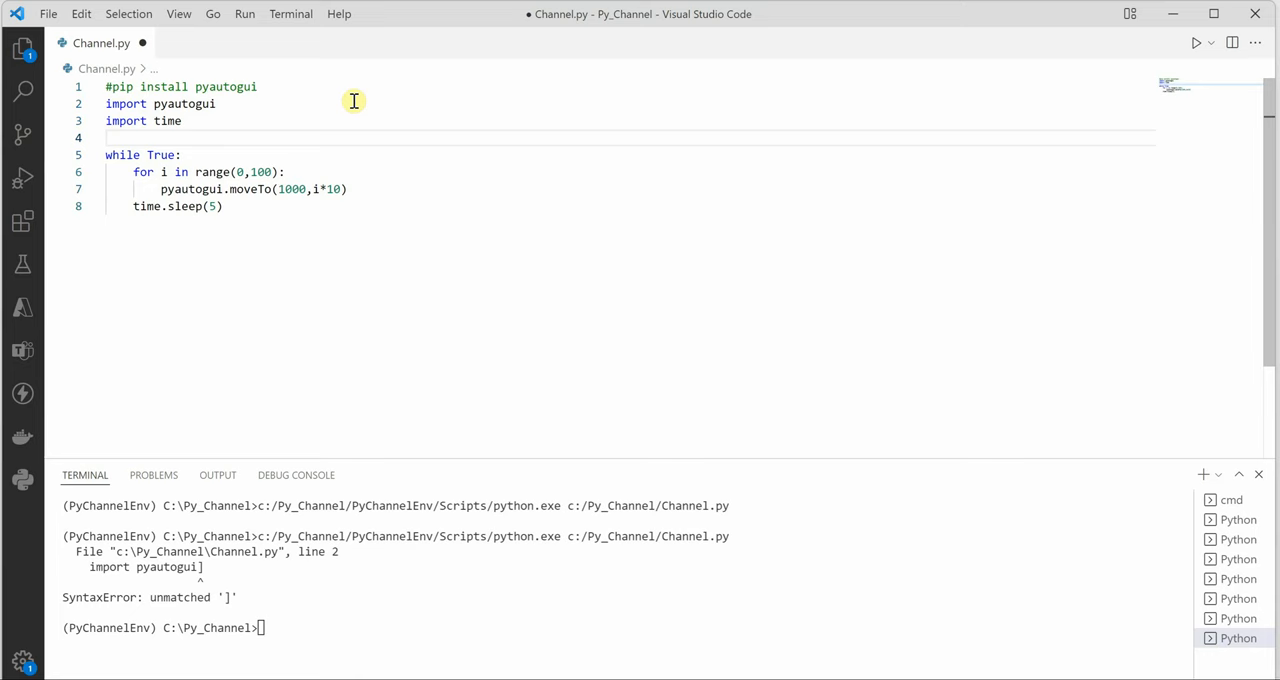
# Step: Set pyautogui.FAILSAFE = False after the imports and save Channel.py
pyautogui.write('pyautogui.F')
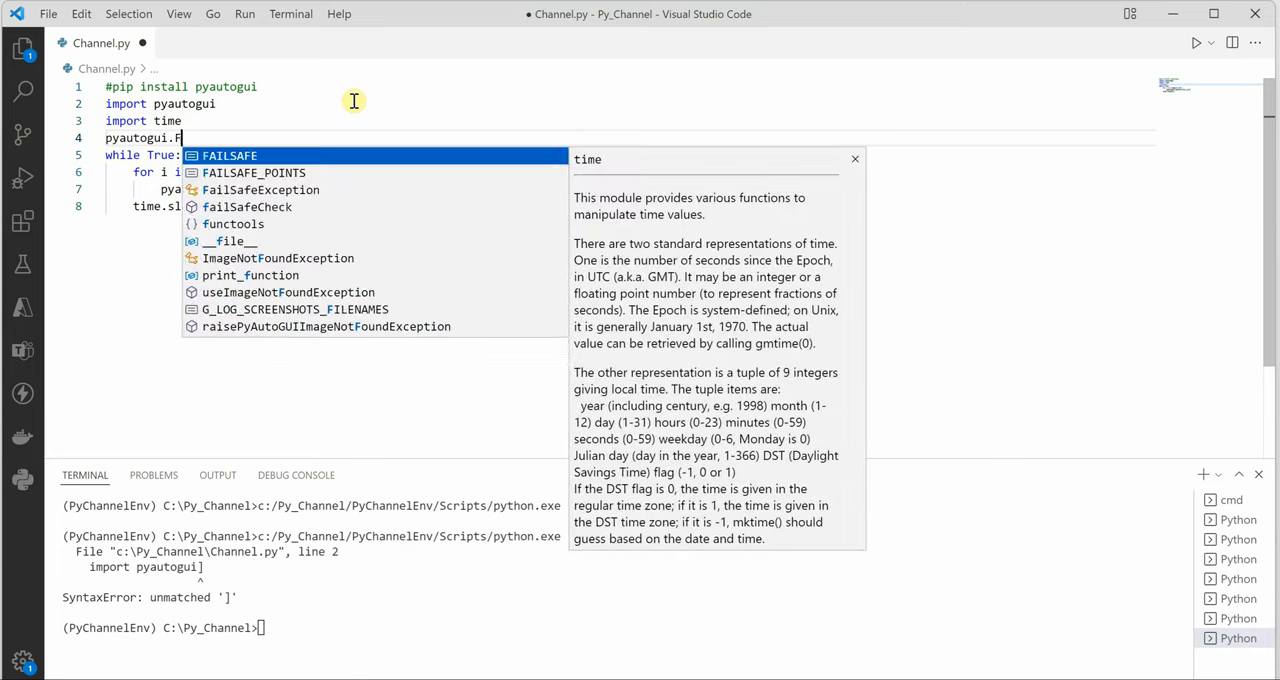
pyautogui.write('AILSAFE =')
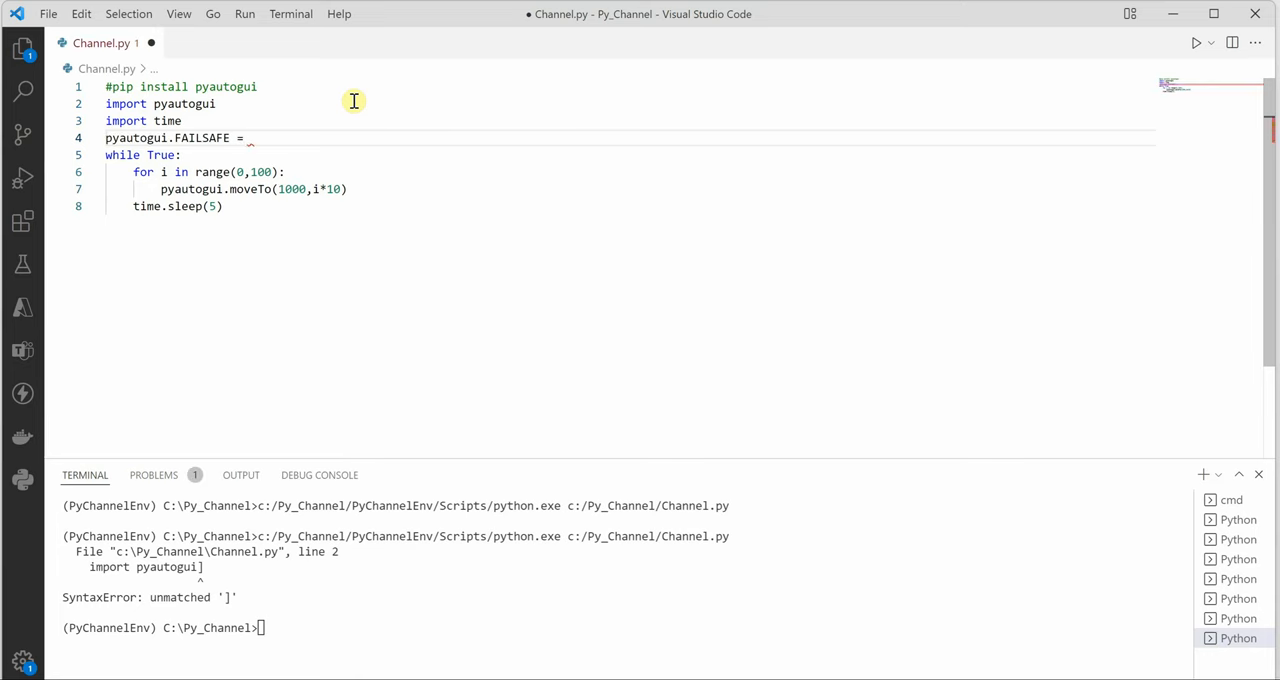
pyautogui.write('False')
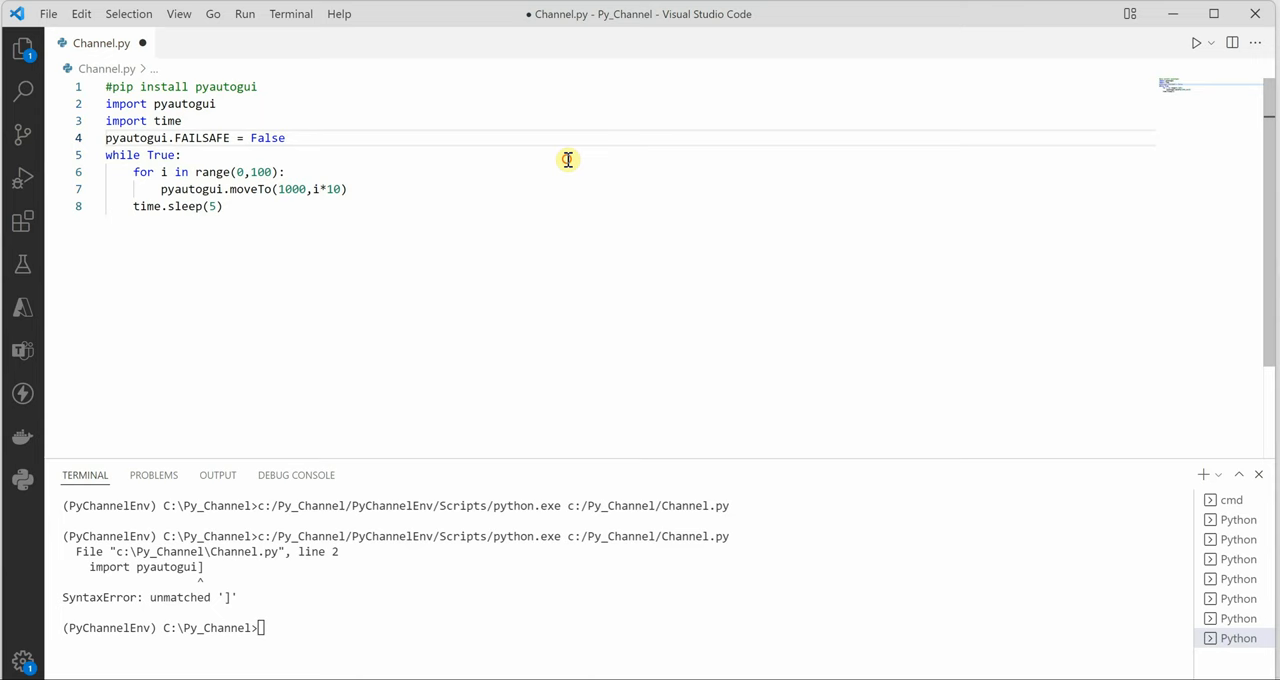
pyautogui.press('ctrl+s')
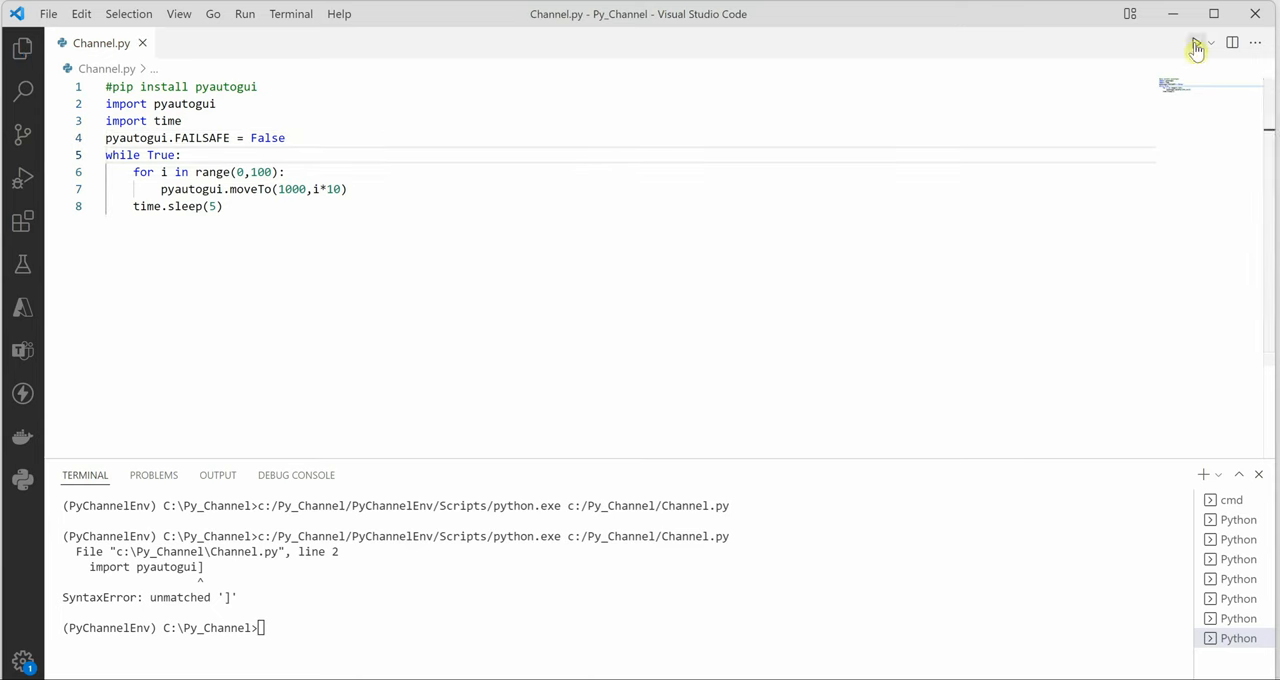
# Step: Launch Channel.py with Run Python File so it runs its endless mouse-moving loop
pyautogui.click(1196, 42)
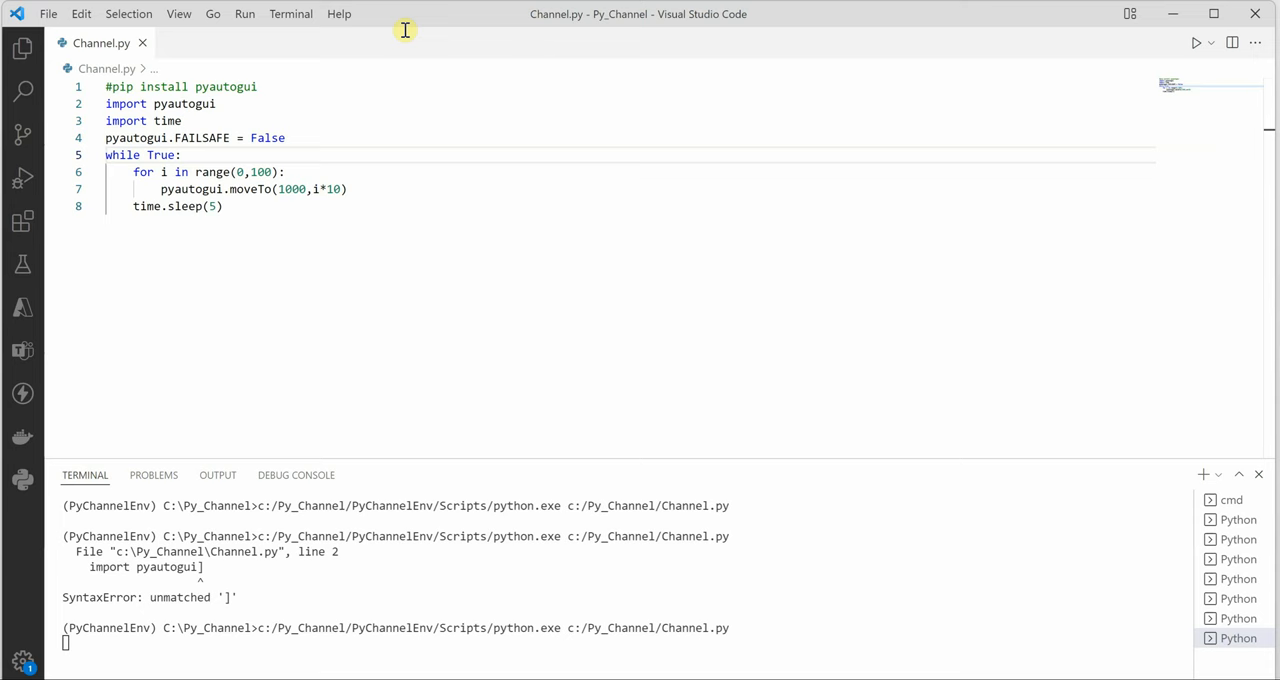
pyautogui.moveTo(404, 116)
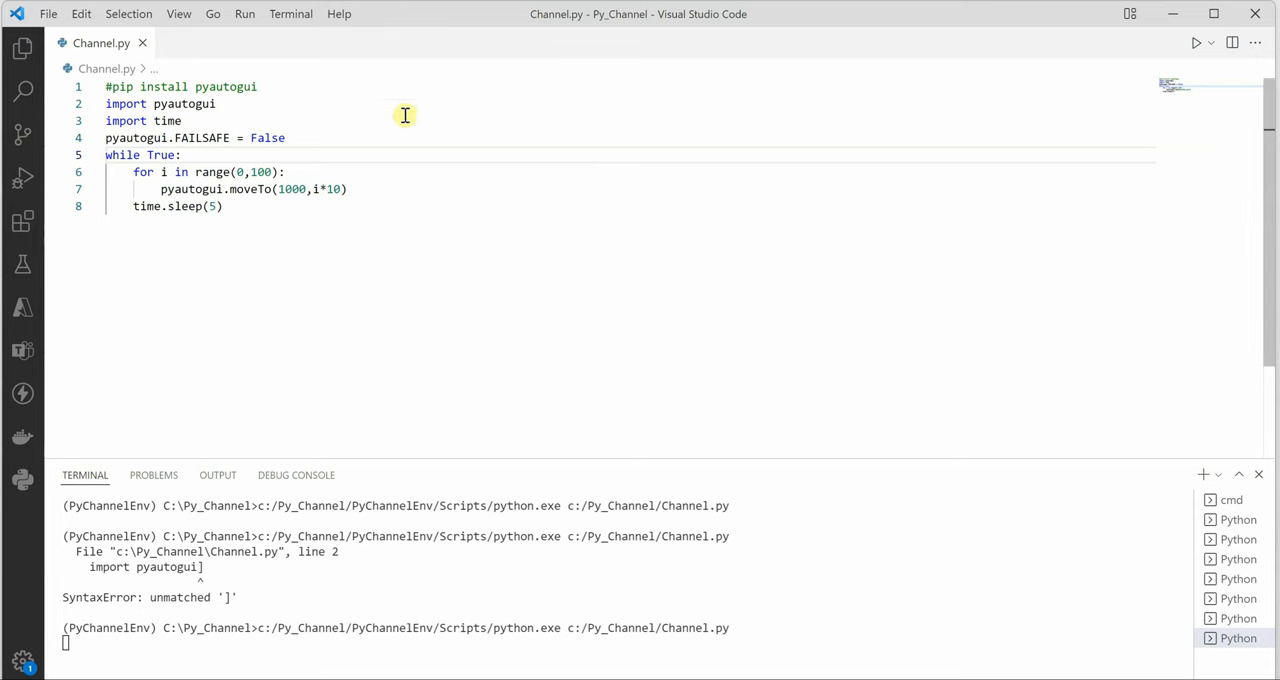
pyautogui.moveTo(404, 200)
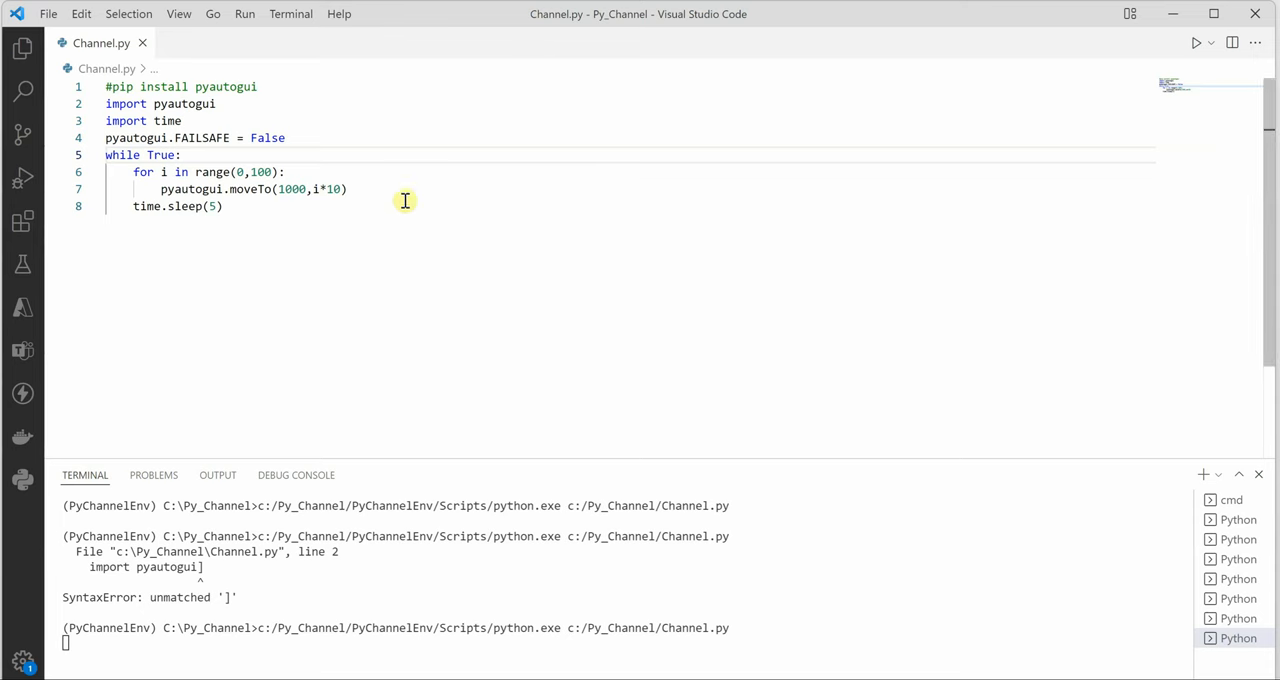
pyautogui.moveTo(404, 280)
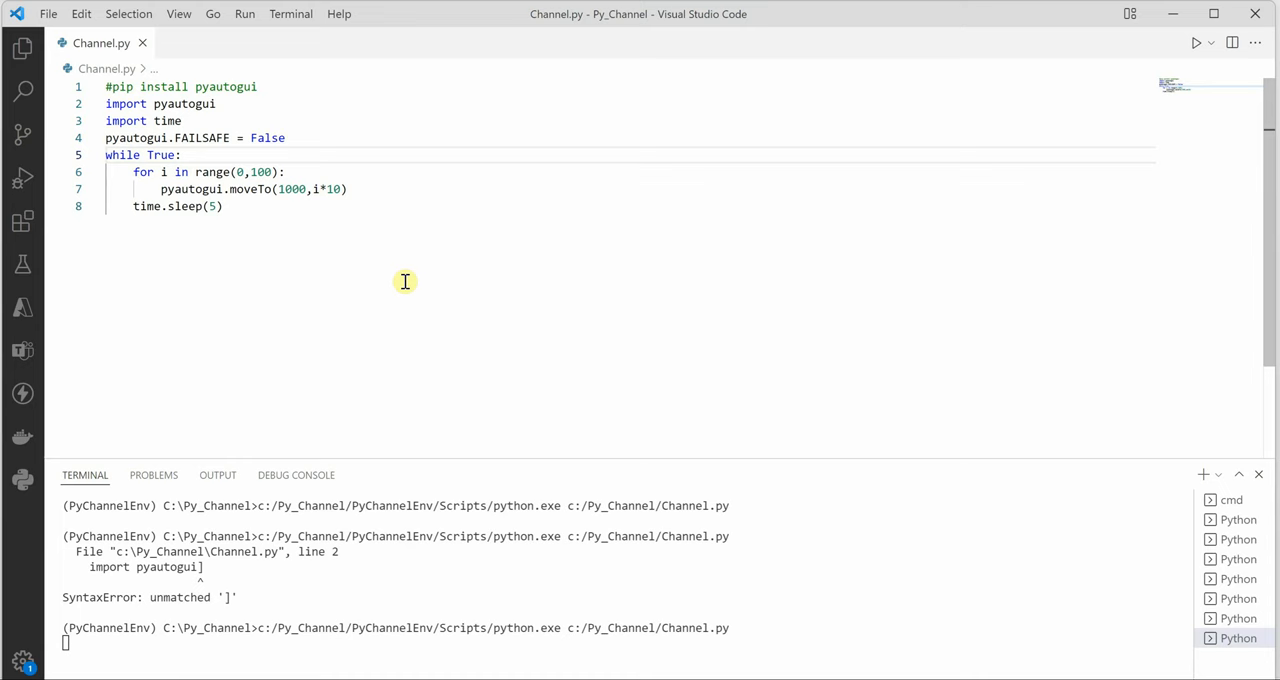
pyautogui.moveTo(404, 368)
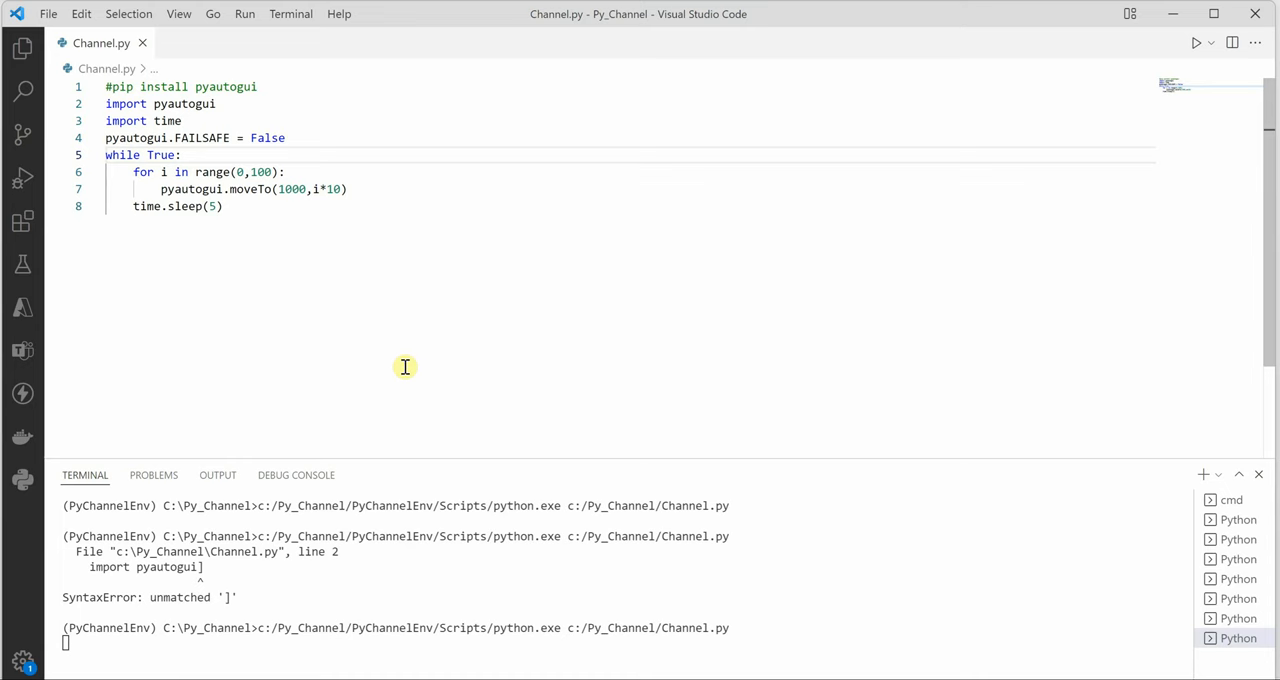
pyautogui.click(180, 156)
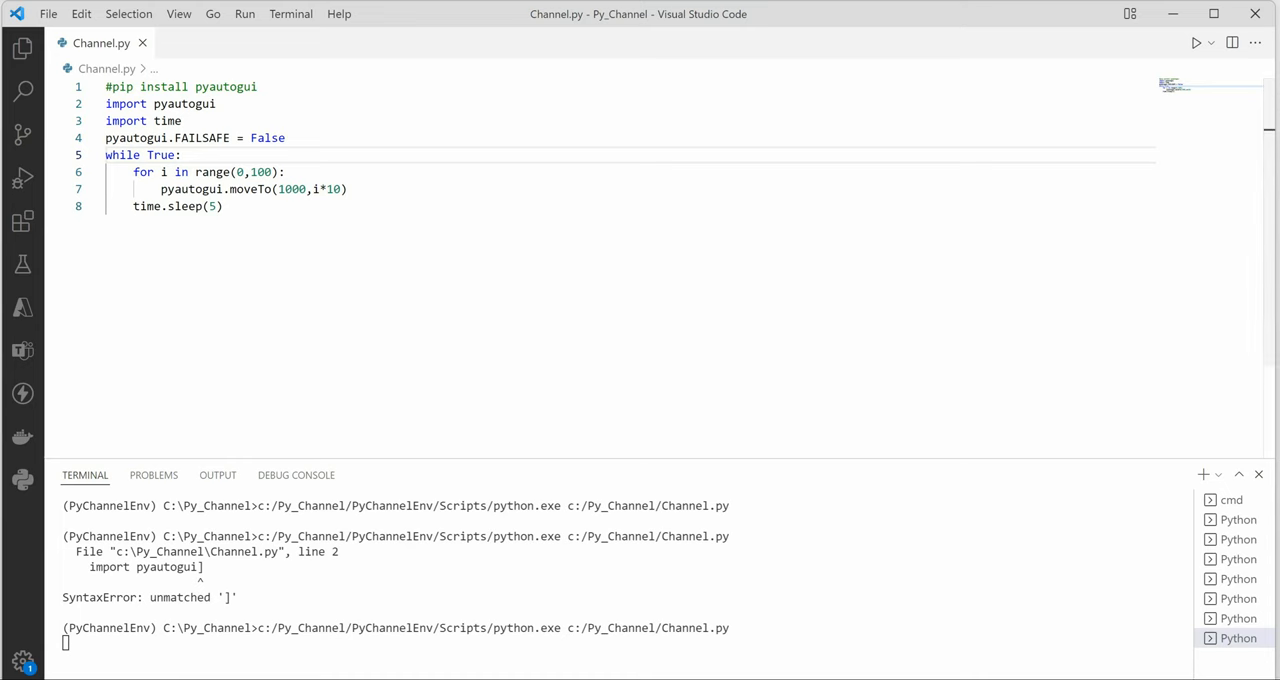
pyautogui.moveTo(402, 36)
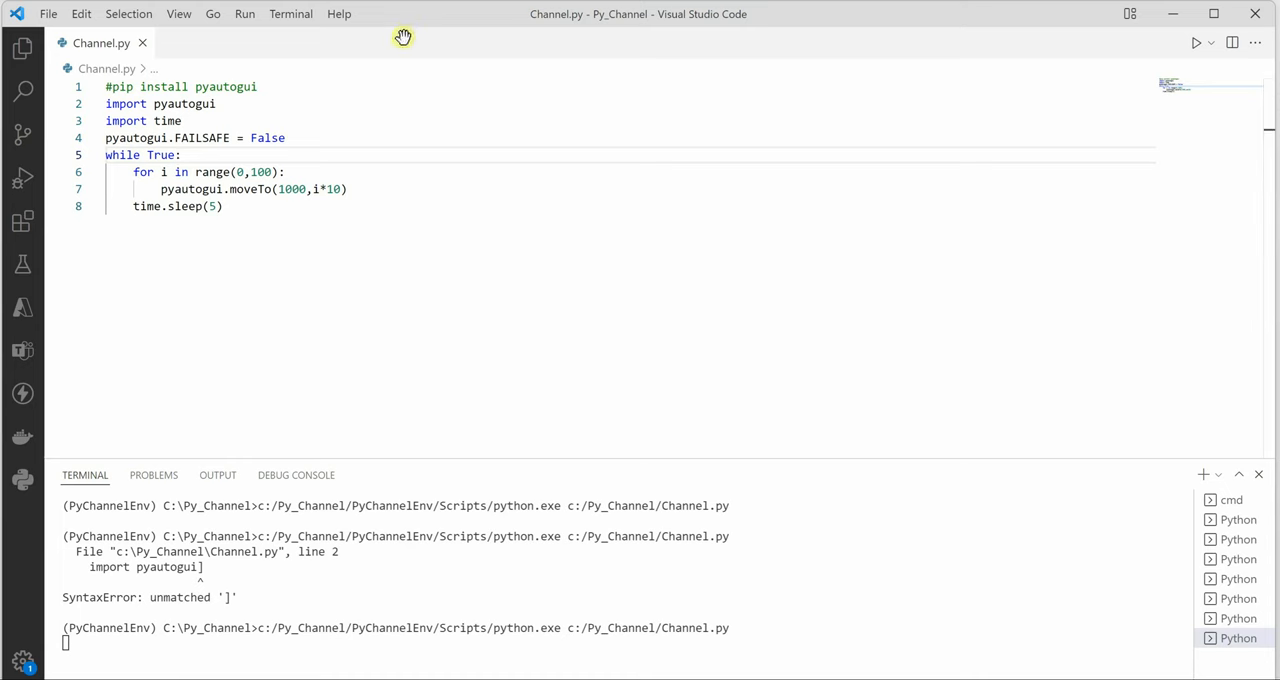
pyautogui.moveTo(404, 120)
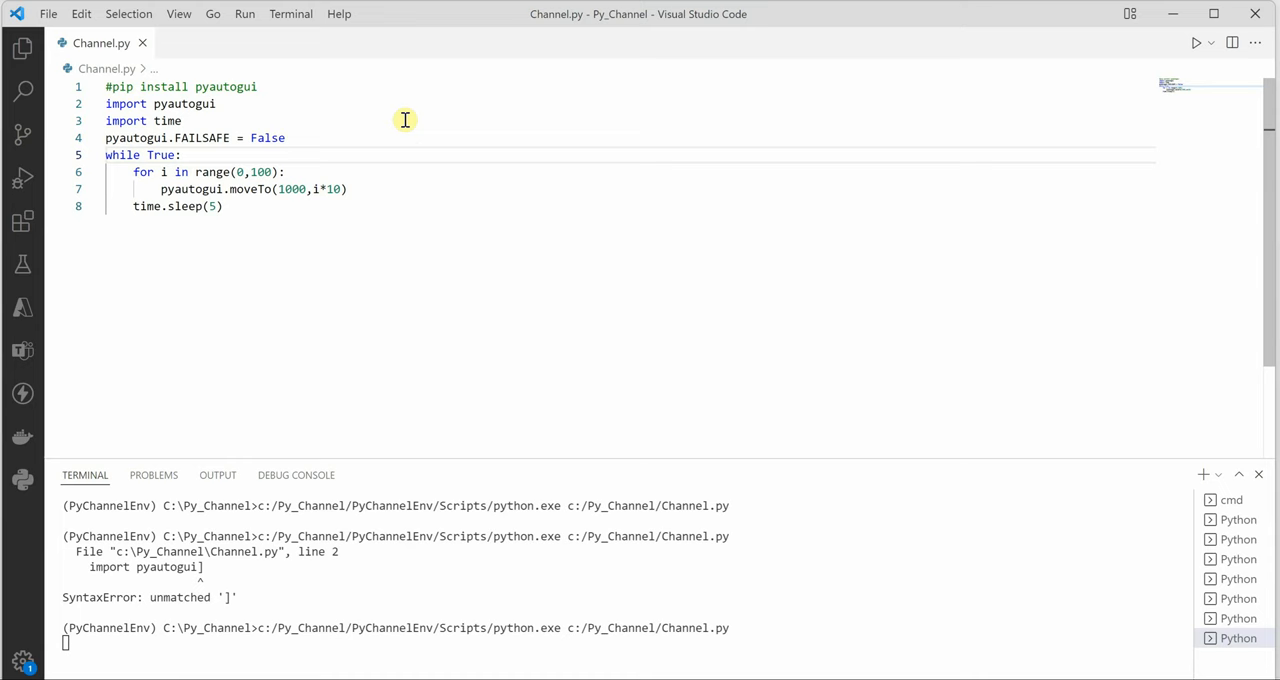
pyautogui.moveTo(404, 204)
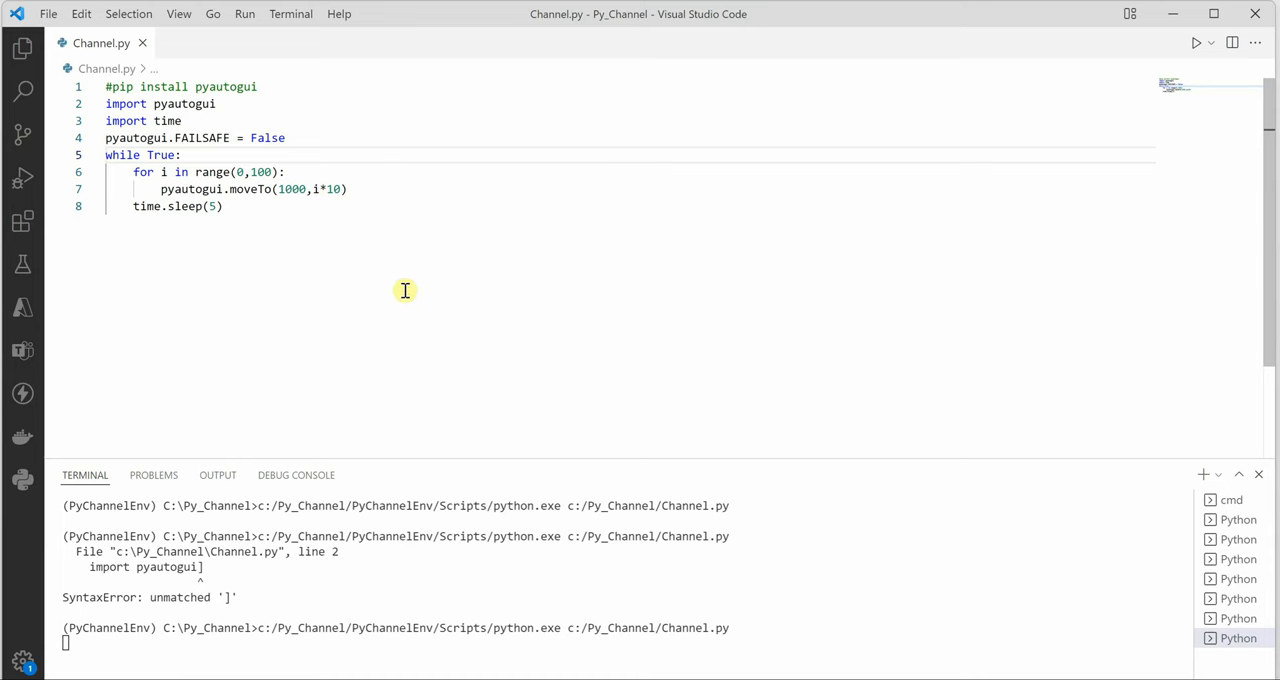
pyautogui.moveTo(404, 370)
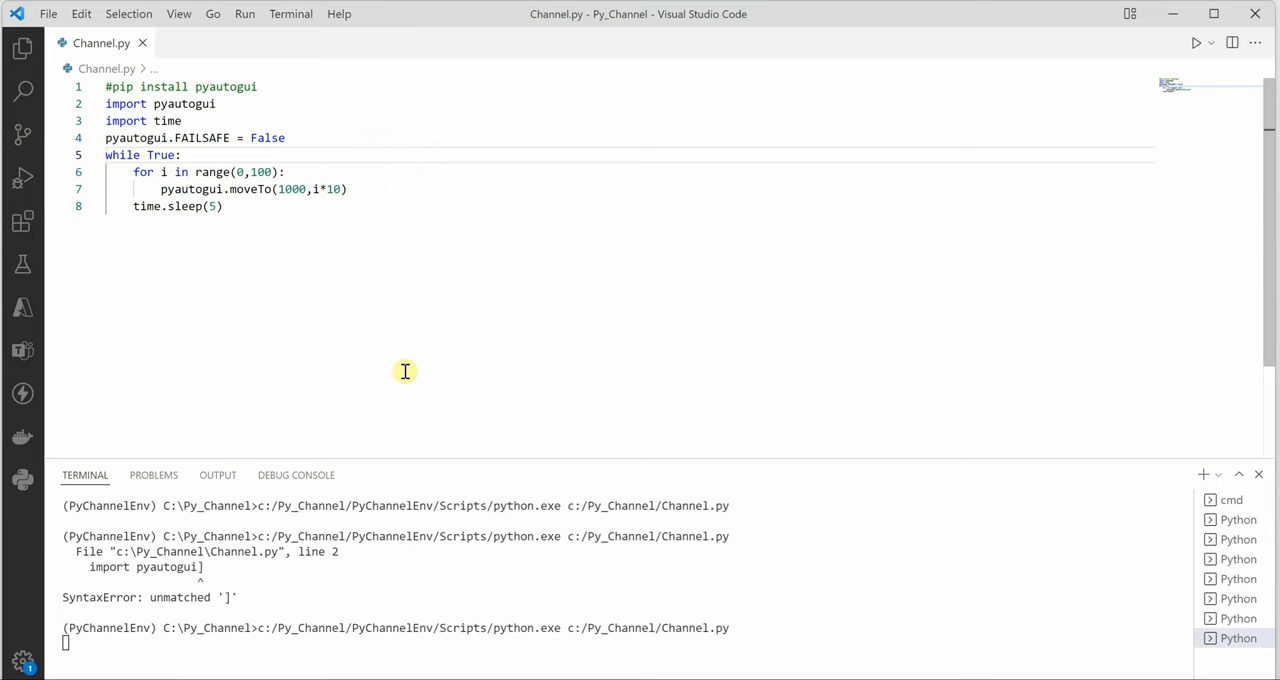